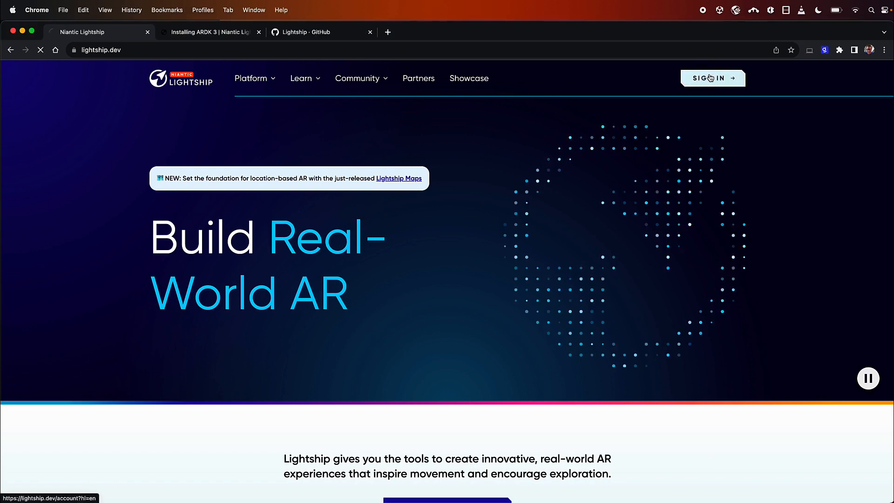
- Sign in to the Niantic Lightship portal and open the Projects list
click(711, 79)
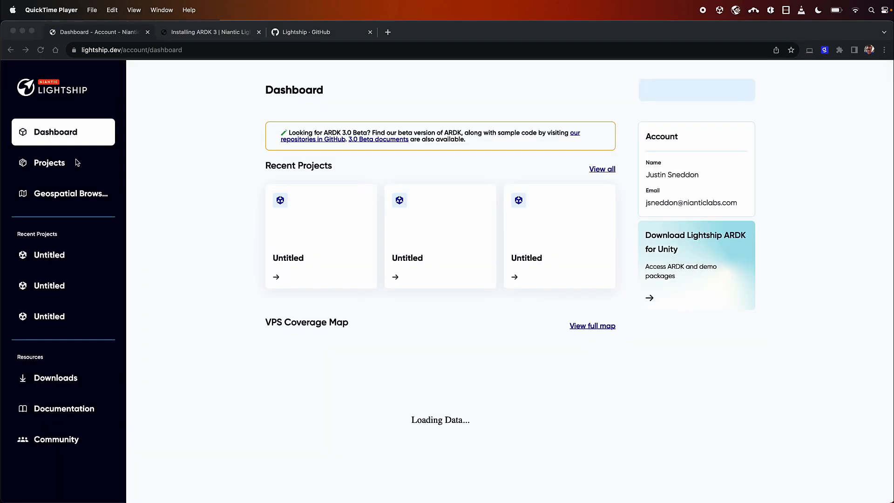
click(48, 162)
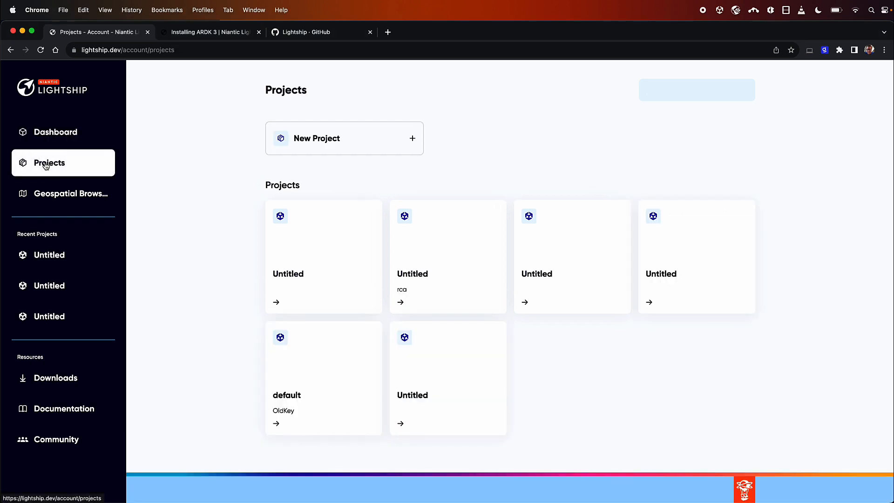
mouse_move(230, 149)
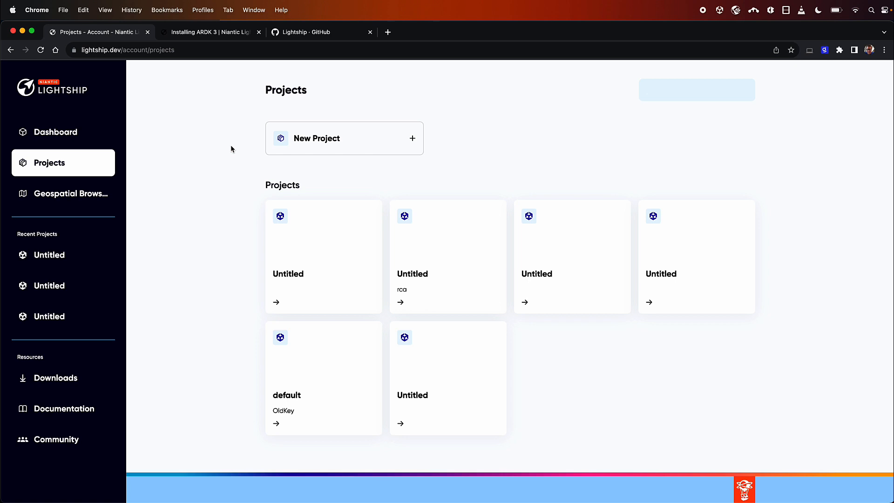
mouse_move(236, 149)
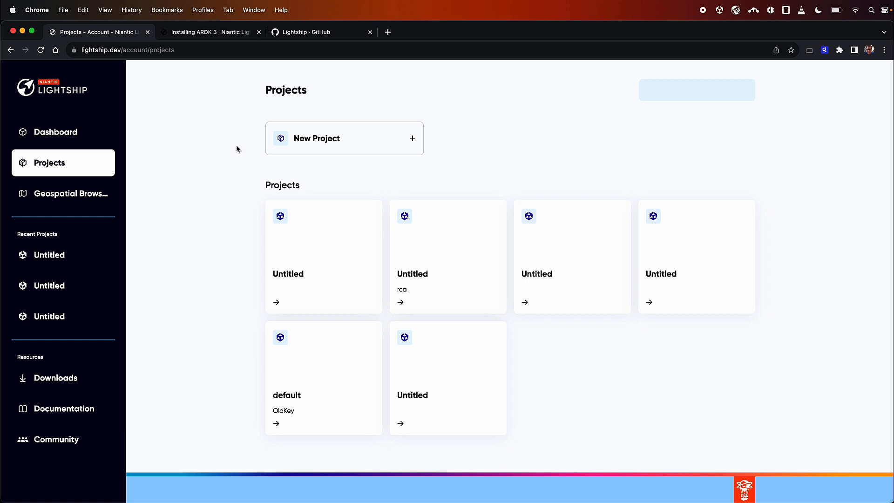
mouse_move(316, 157)
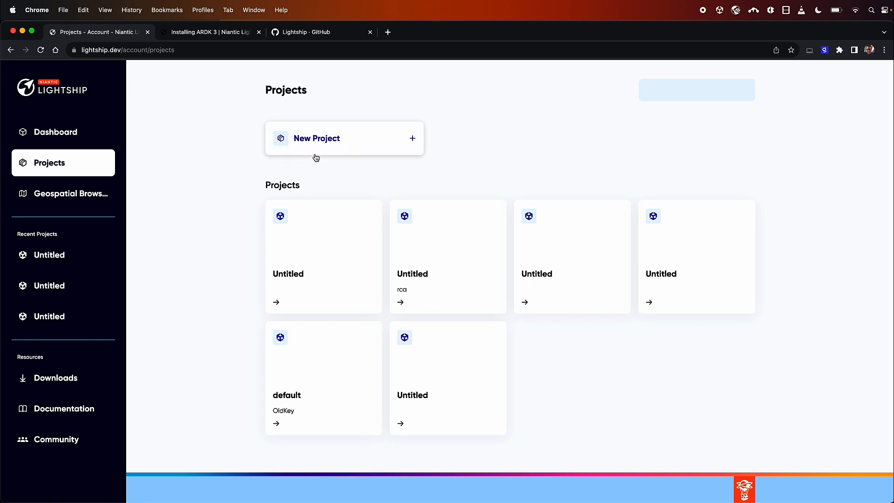
mouse_move(344, 142)
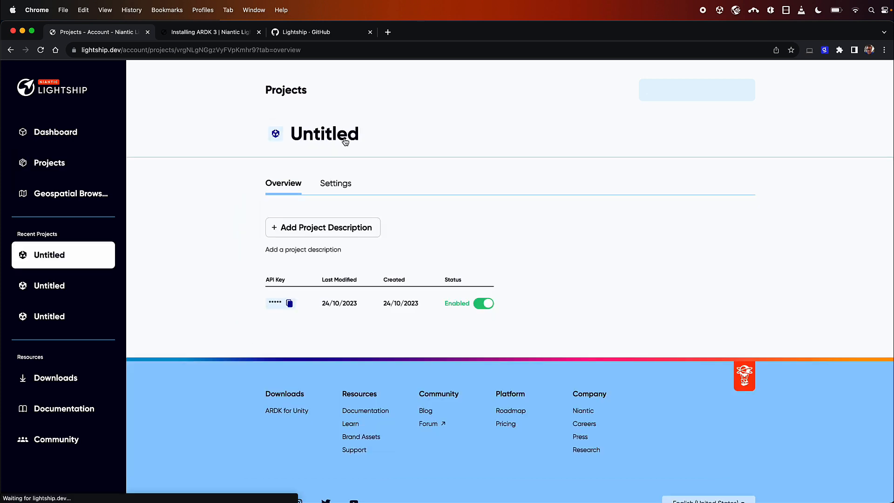
mouse_move(292, 292)
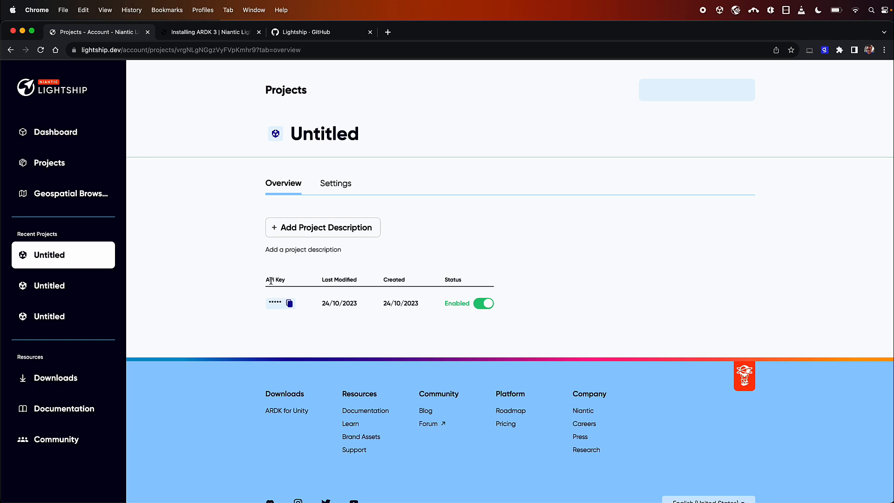
mouse_move(64, 408)
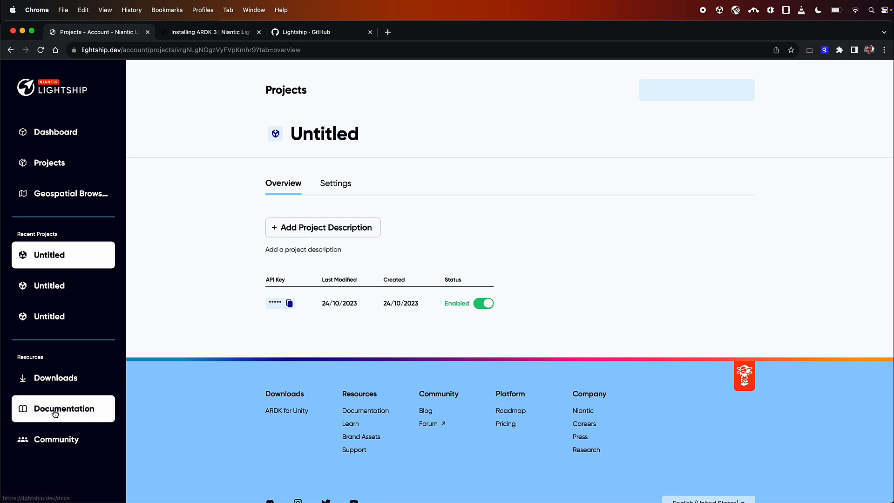
mouse_move(216, 40)
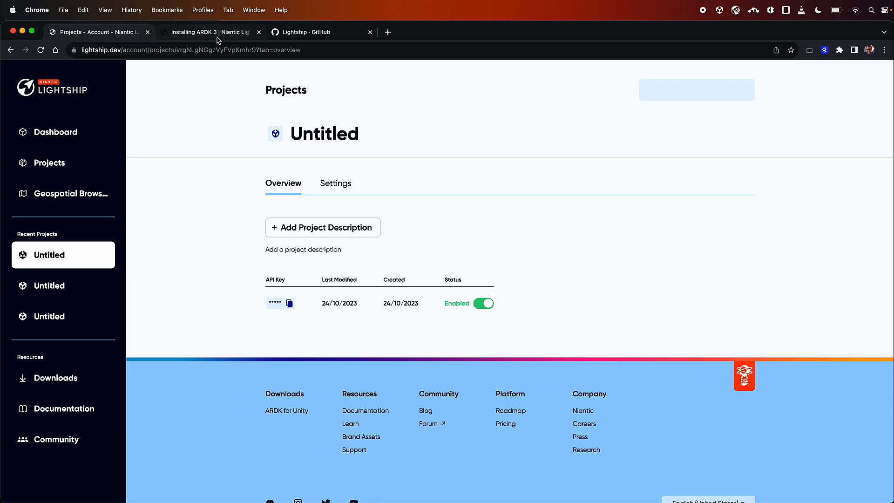
click(209, 33)
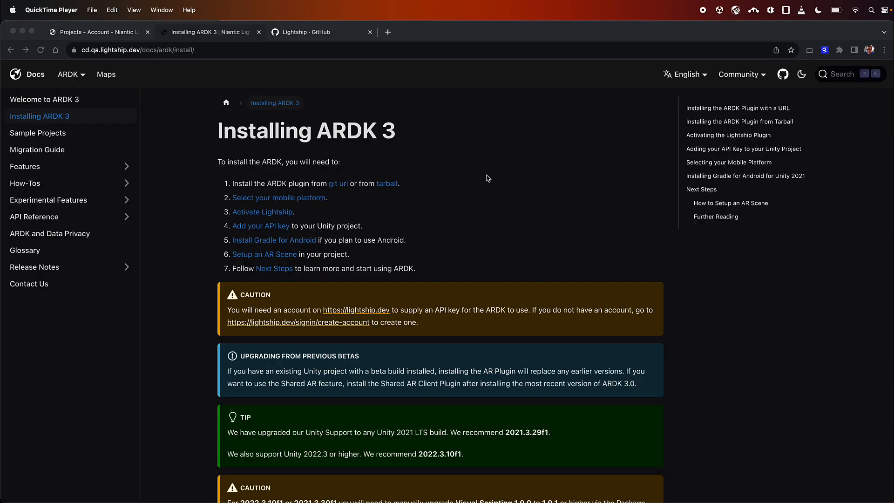
mouse_move(356, 166)
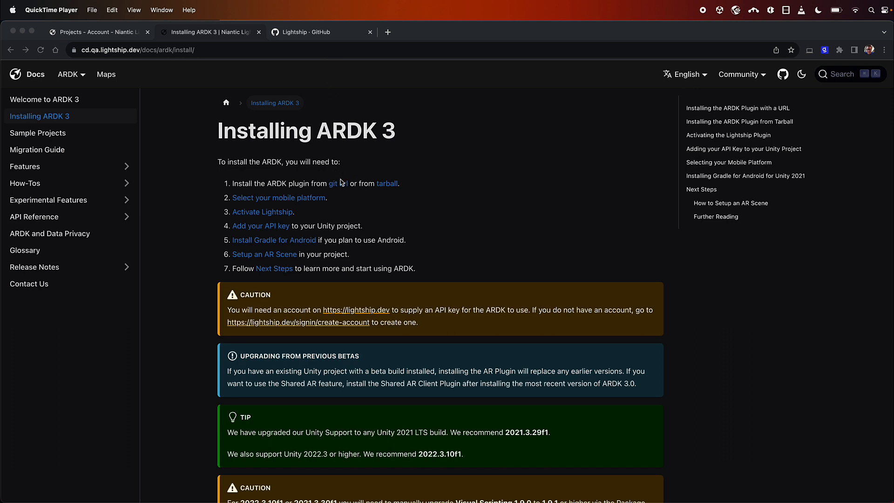
mouse_move(340, 183)
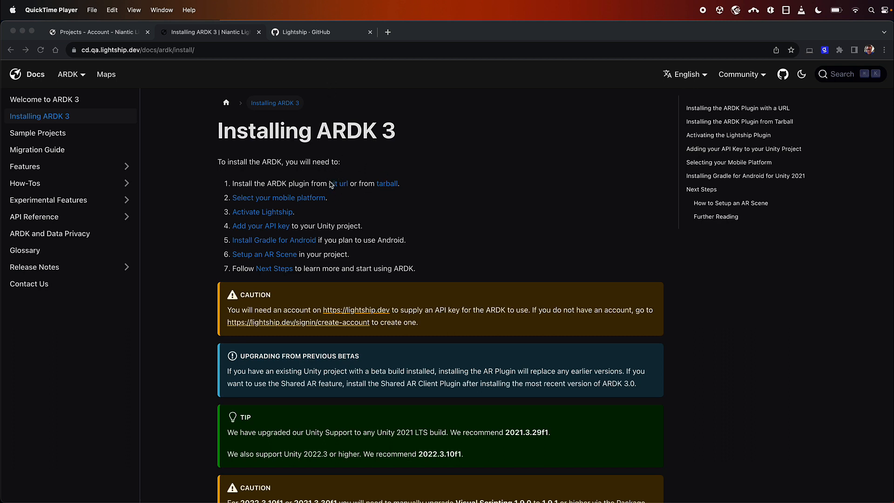
mouse_move(673, 29)
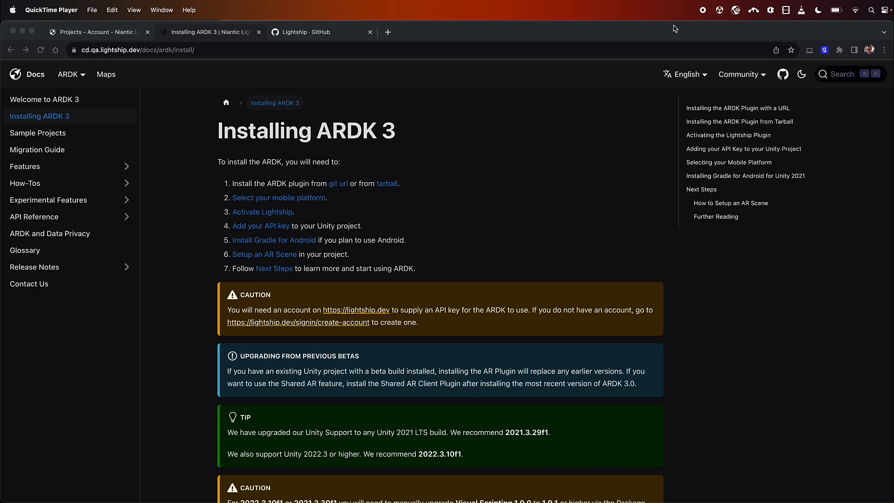
- Open the Lightship organization's ardk-upm repository and copy its HTTPS clone URL
click(322, 32)
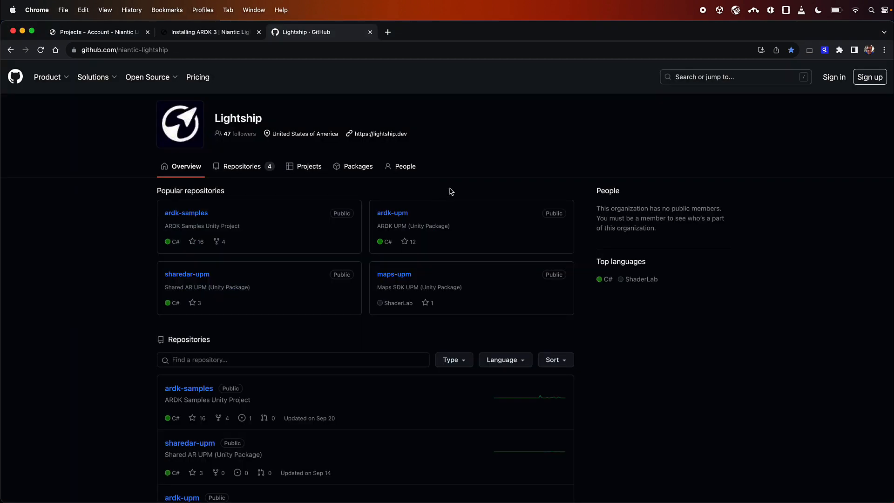
mouse_move(203, 218)
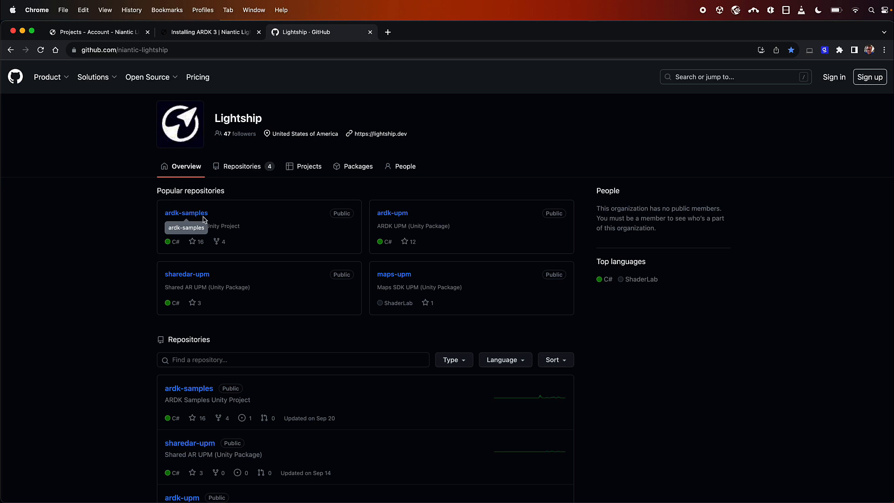
mouse_move(279, 220)
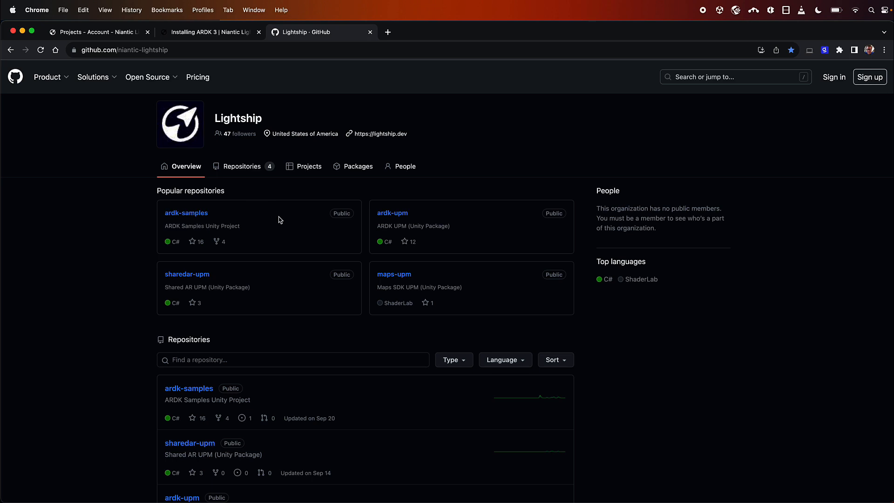
mouse_move(448, 217)
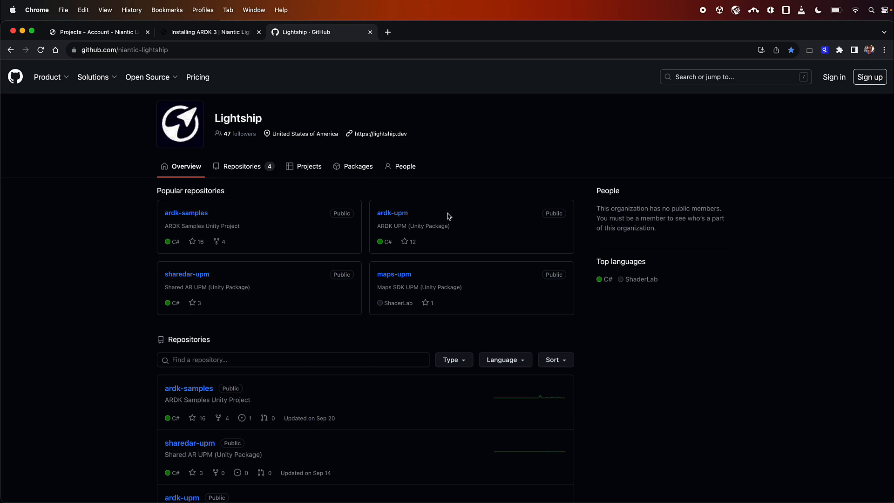
mouse_move(262, 287)
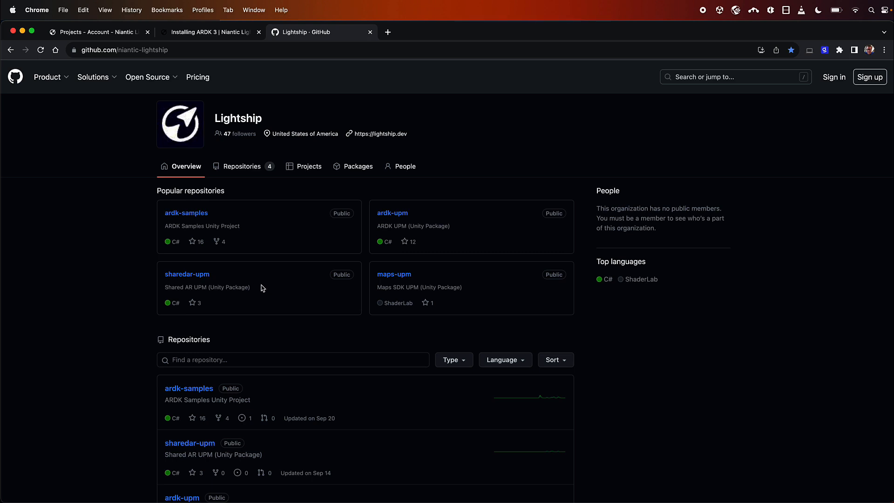
mouse_move(489, 288)
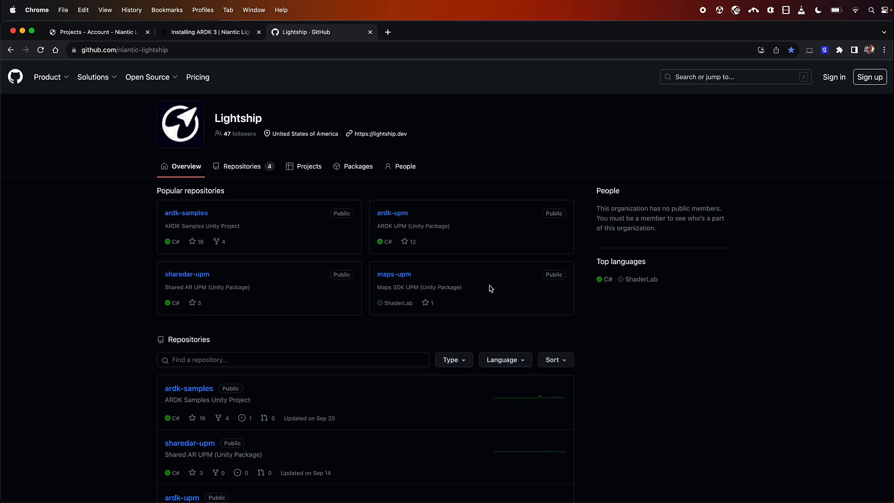
mouse_move(459, 253)
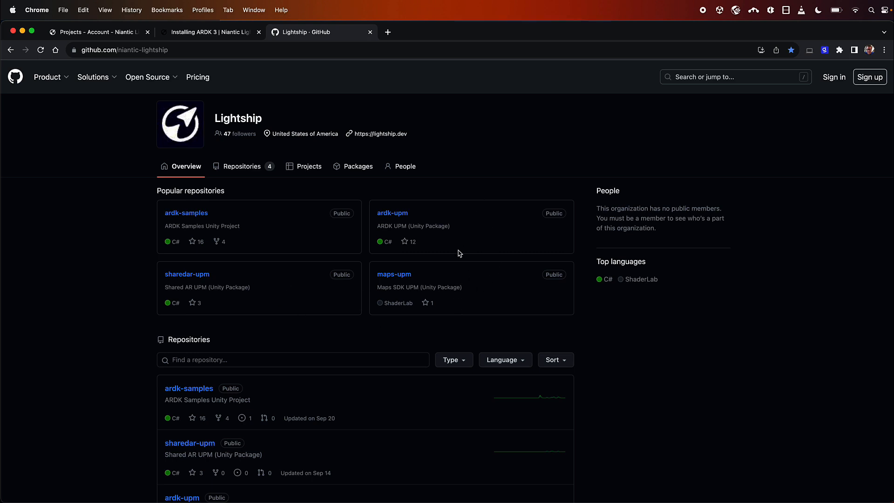
mouse_move(480, 182)
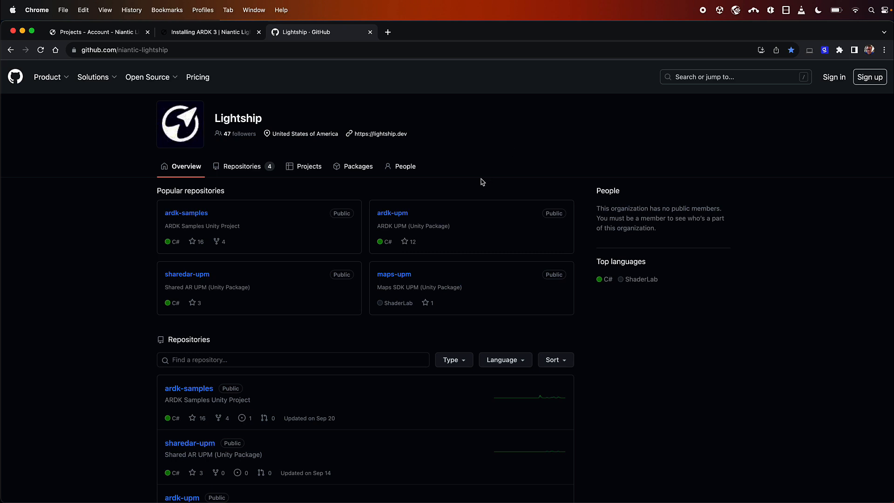
click(392, 213)
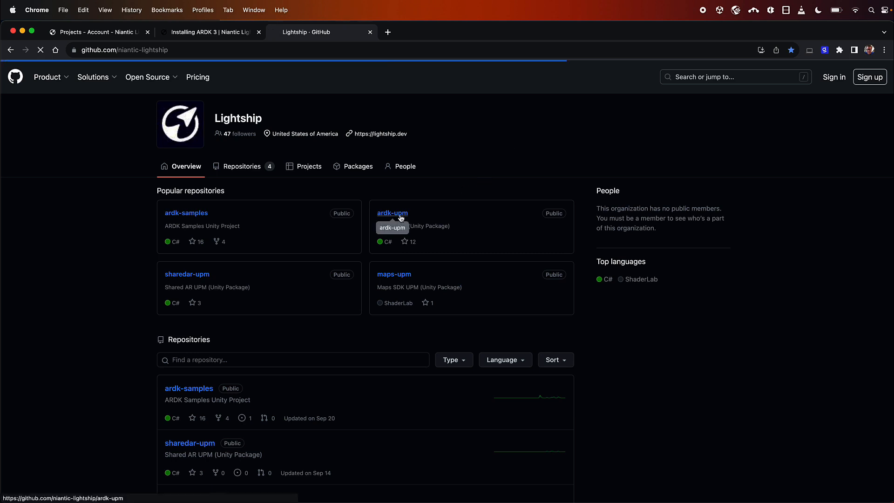
click(392, 213)
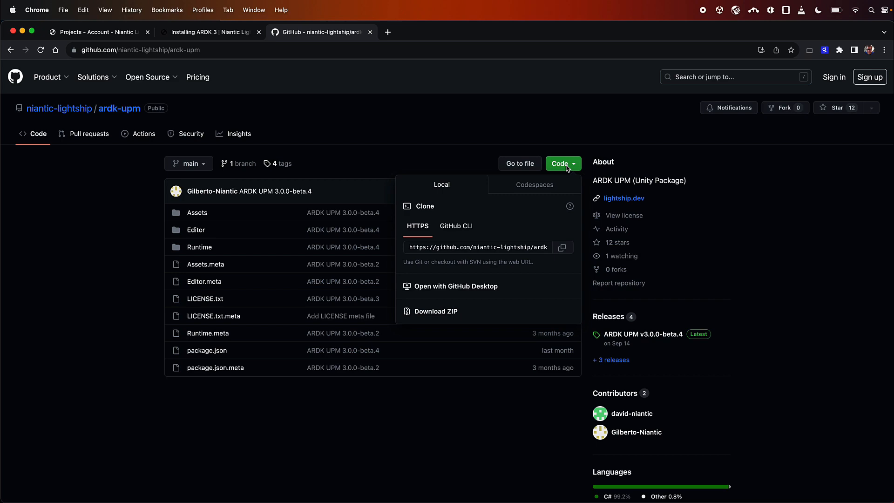
click(561, 246)
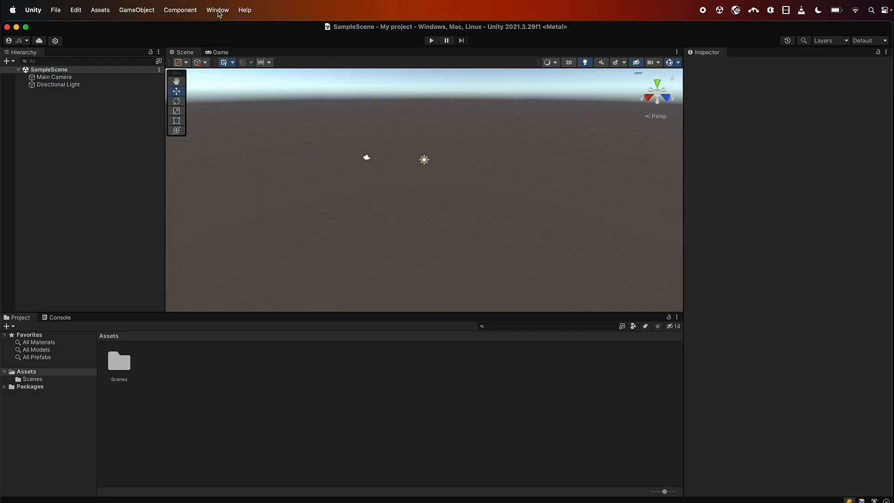
click(218, 10)
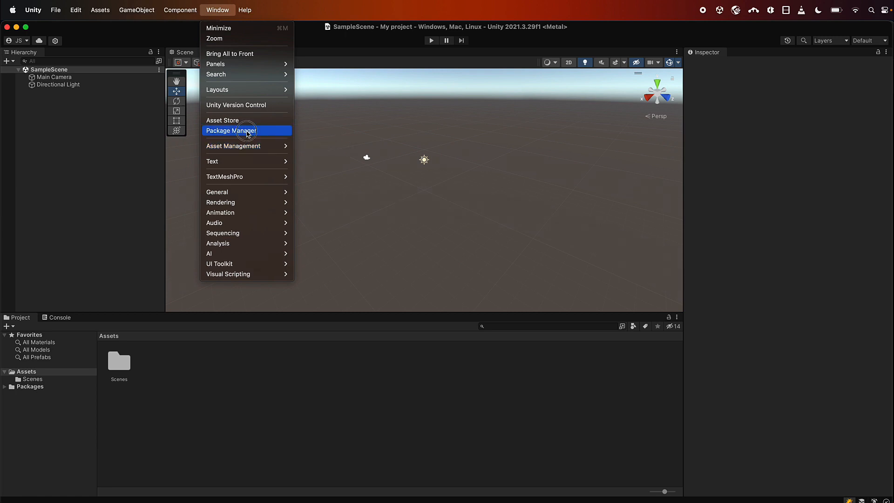
click(231, 130)
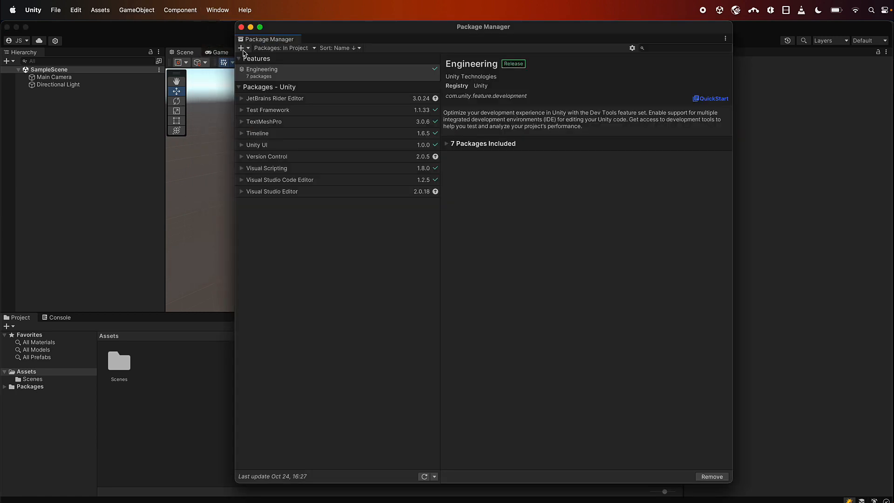
click(242, 48)
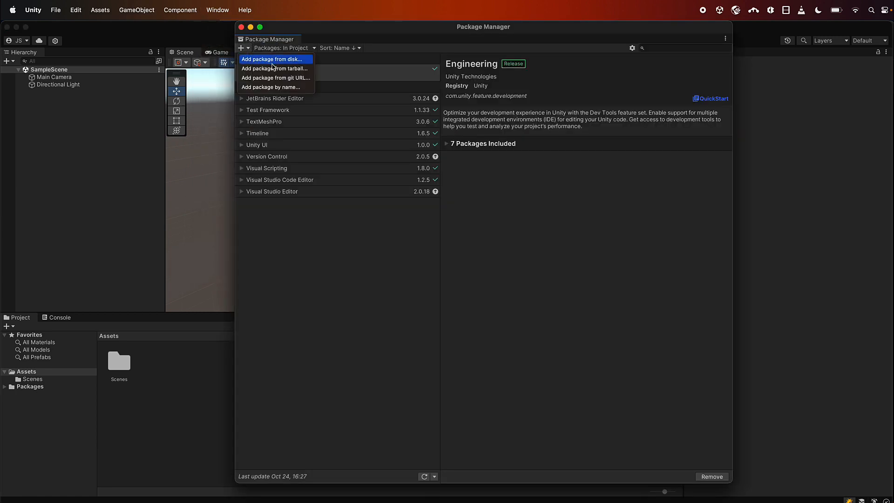
click(275, 78)
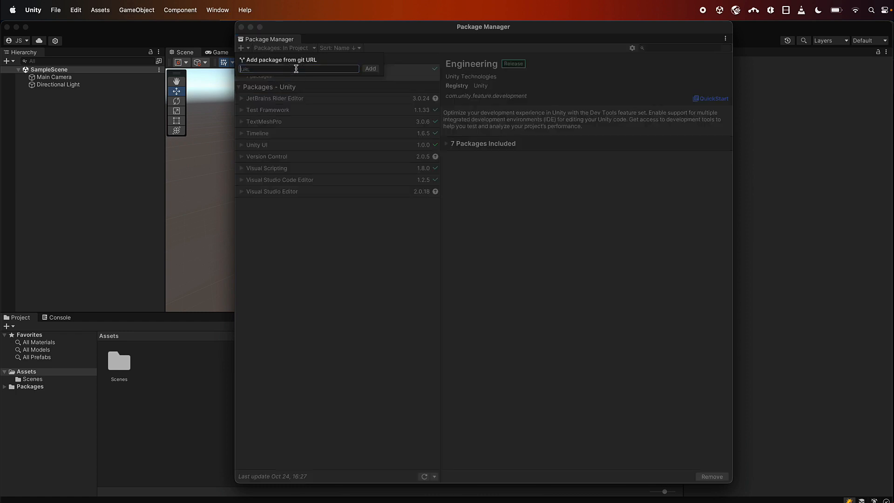
text(https://github.com/niantic-lightship/ardk-upm.git)
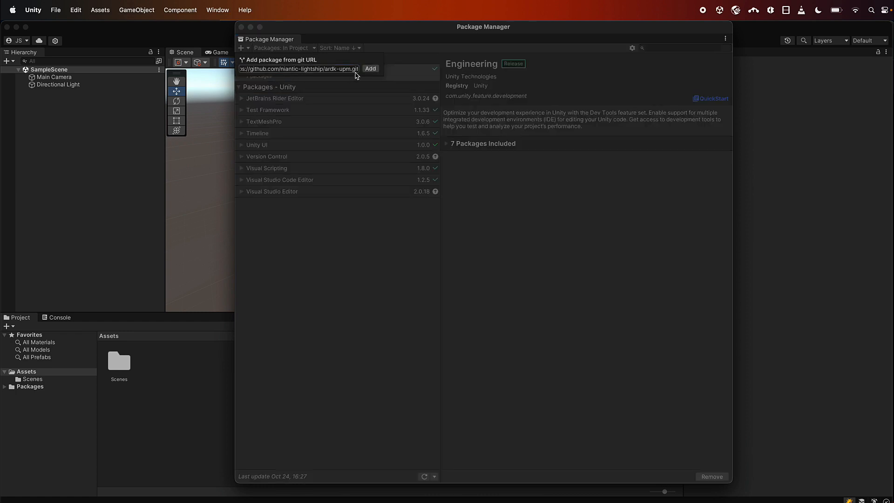
click(370, 69)
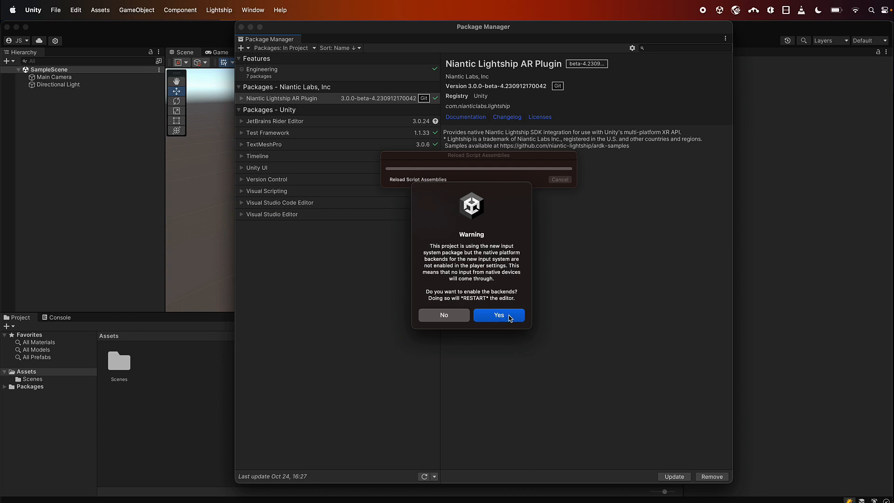
click(498, 315)
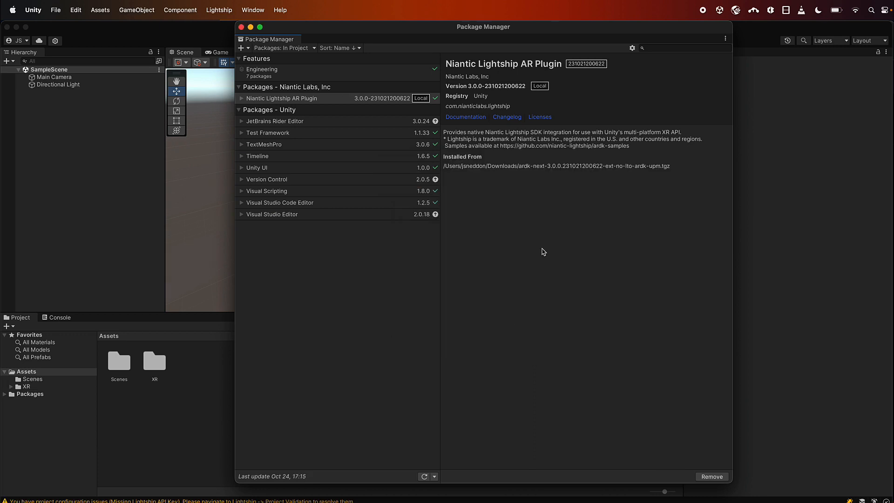
mouse_move(589, 142)
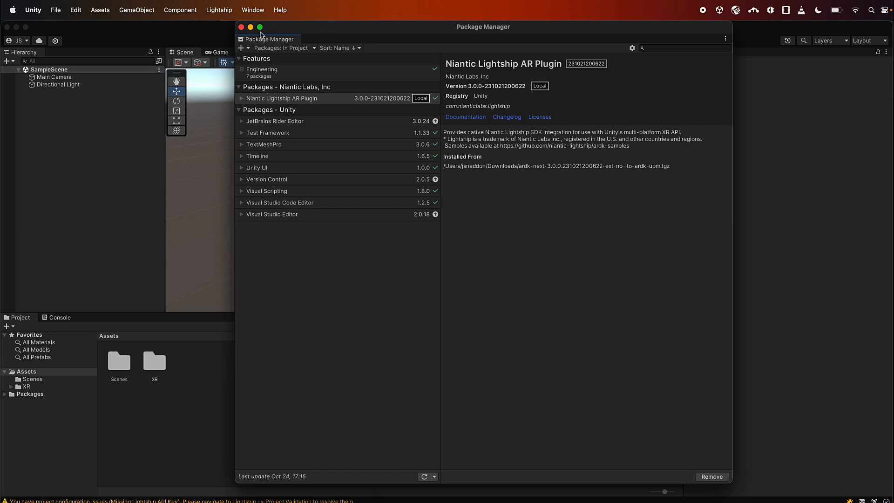
click(241, 27)
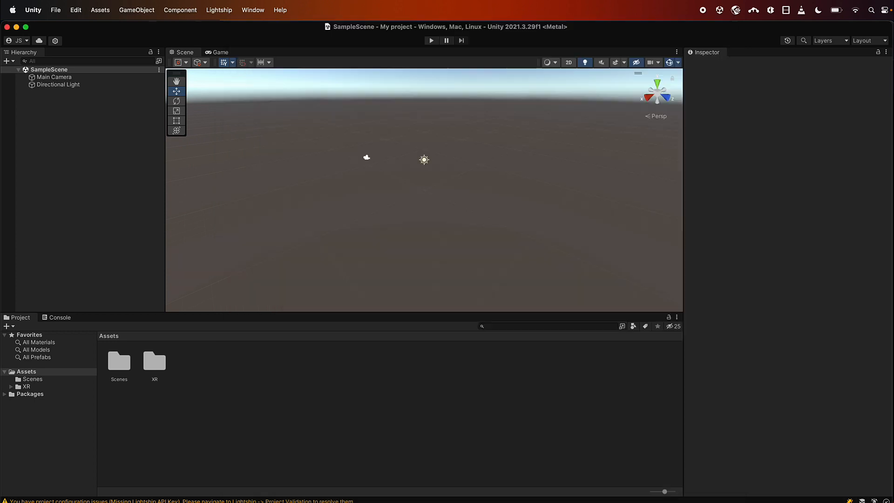
- Show Lightship Settings in the Inspector, with the SDK disabled for Editor and Android
click(219, 10)
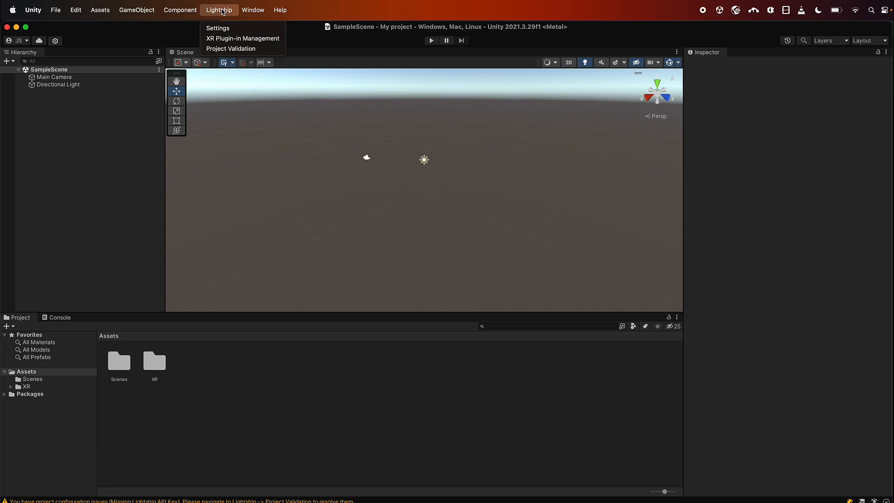
click(217, 28)
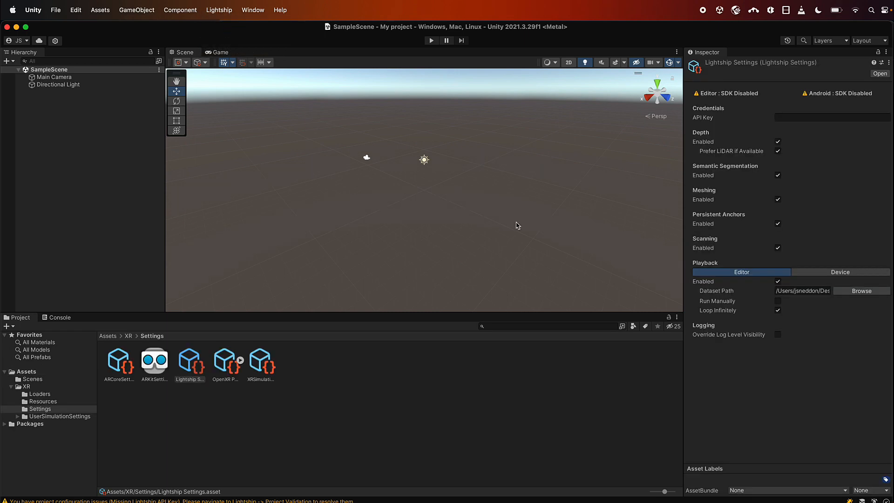
mouse_move(828, 96)
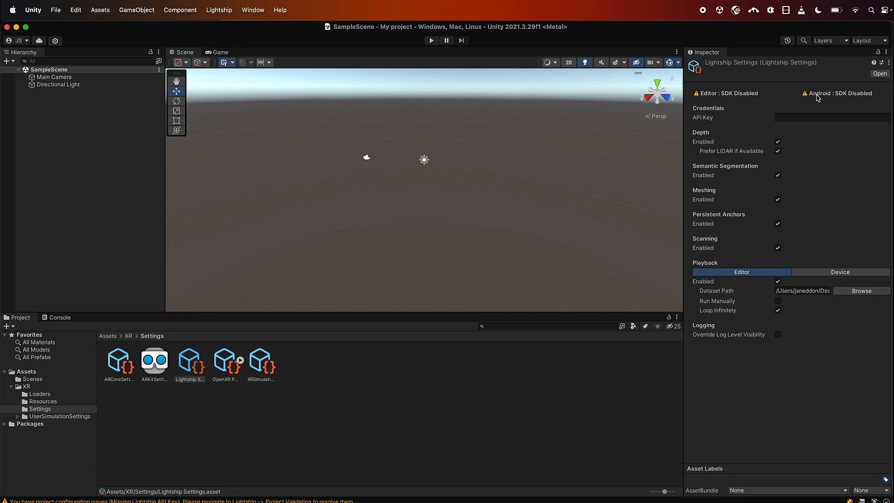
mouse_move(705, 98)
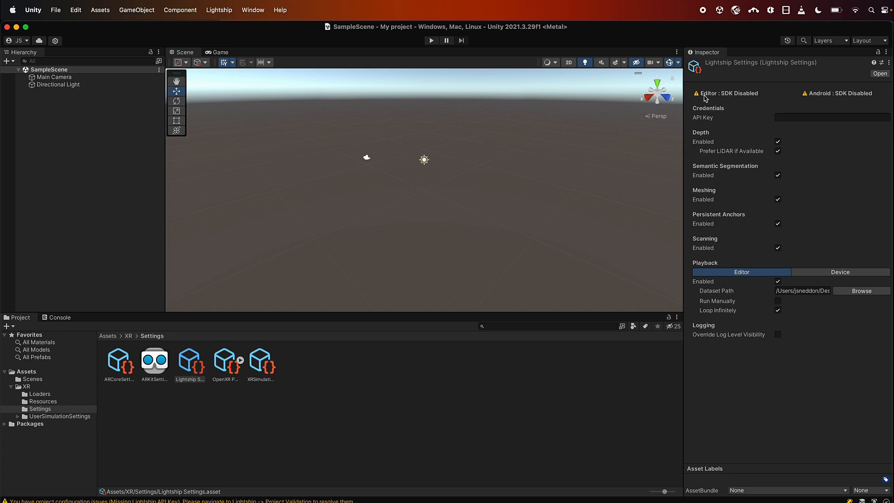
click(218, 10)
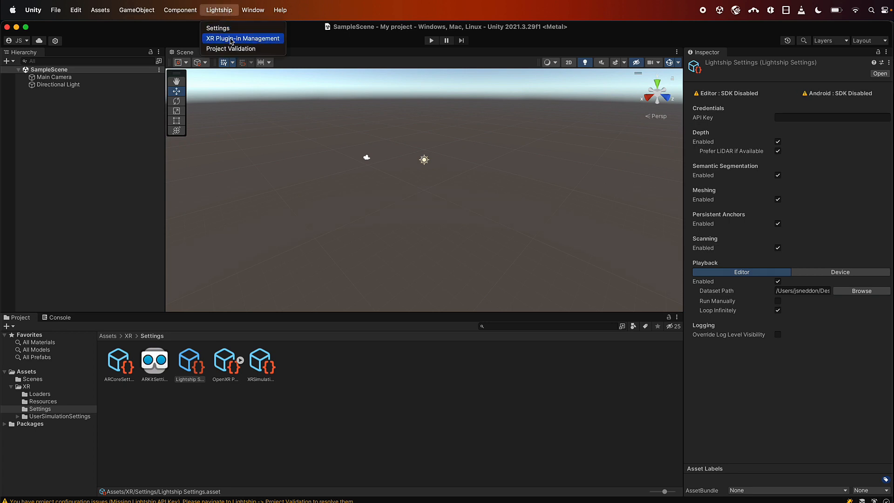
mouse_move(242, 48)
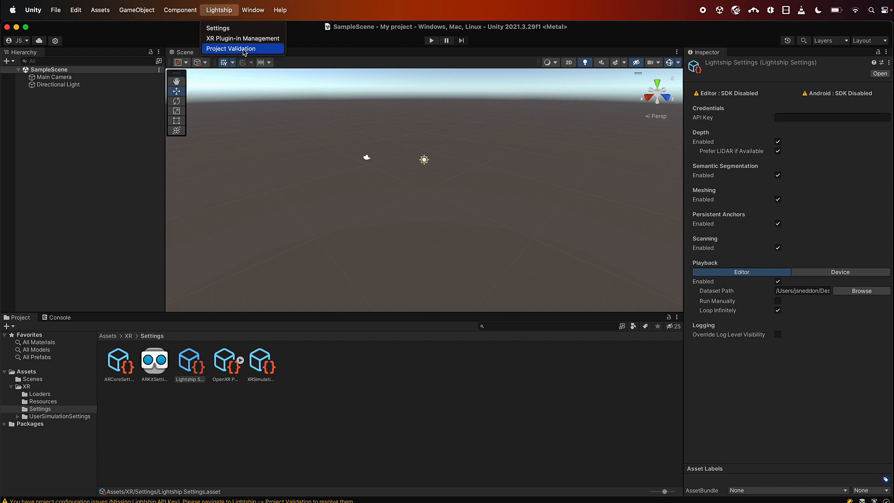
- Open Lightship Project Validation, listing one issue about enabling the Lightship SDK plug-in
click(231, 49)
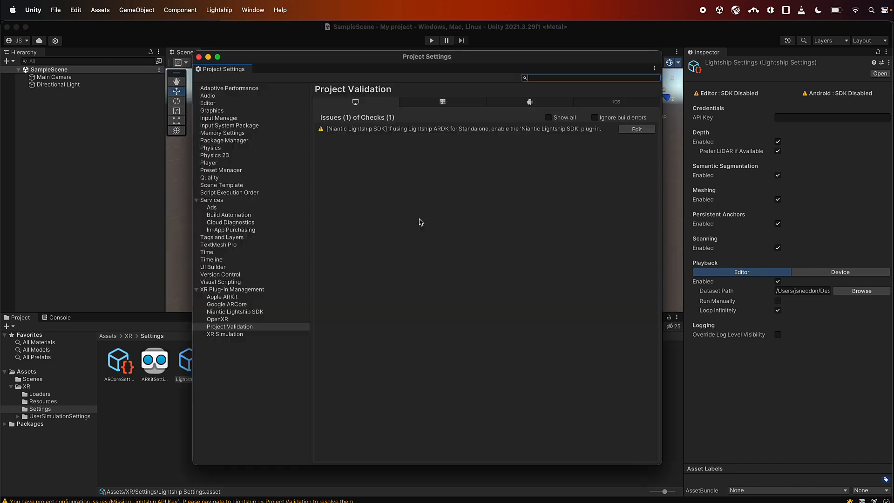
mouse_move(452, 143)
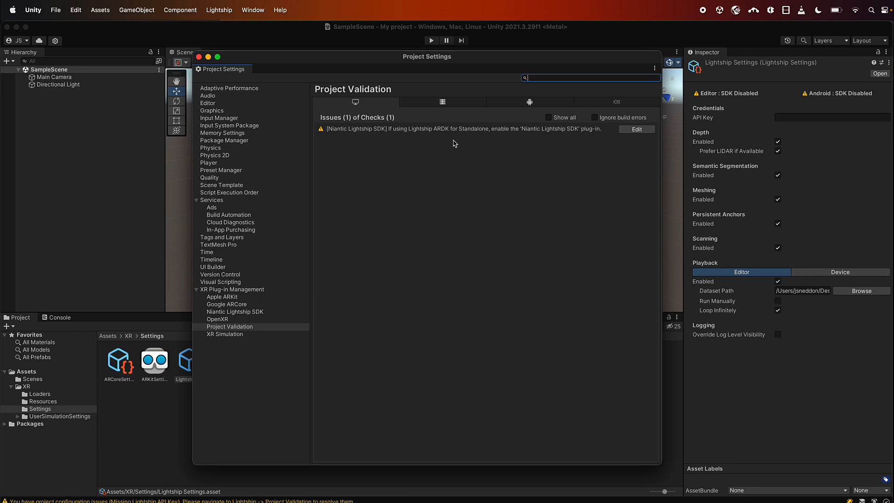
mouse_move(462, 139)
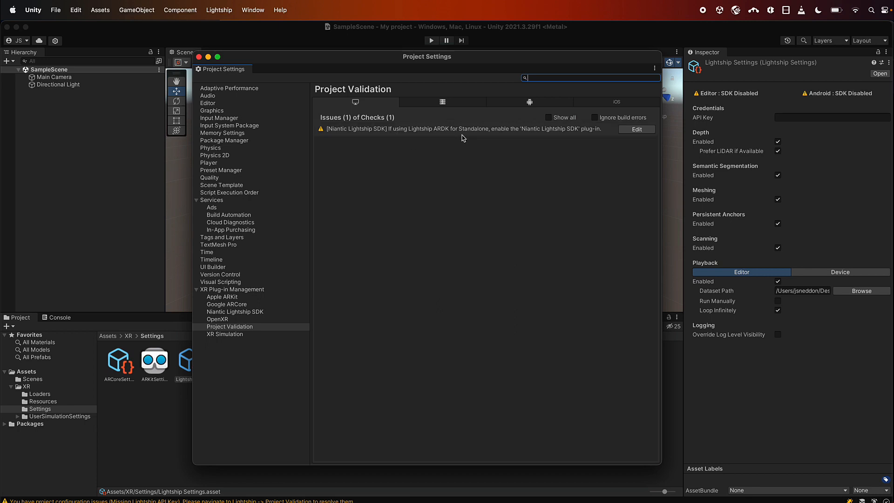
mouse_move(636, 129)
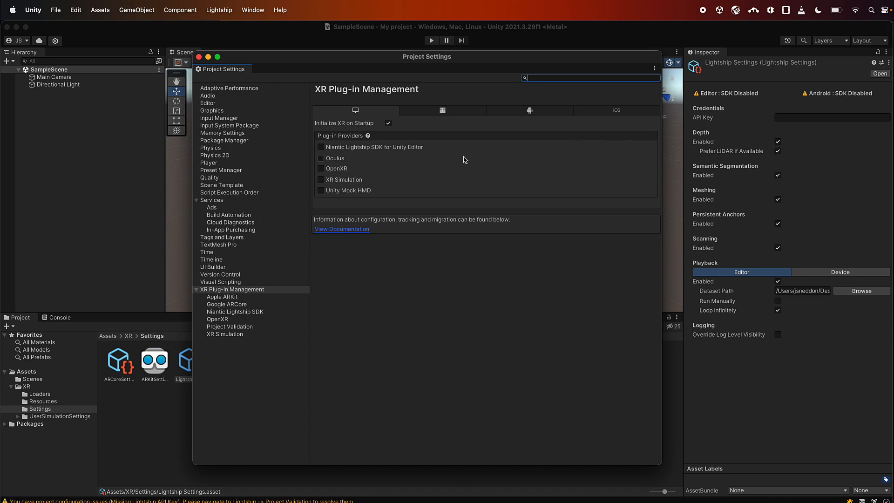
mouse_move(359, 151)
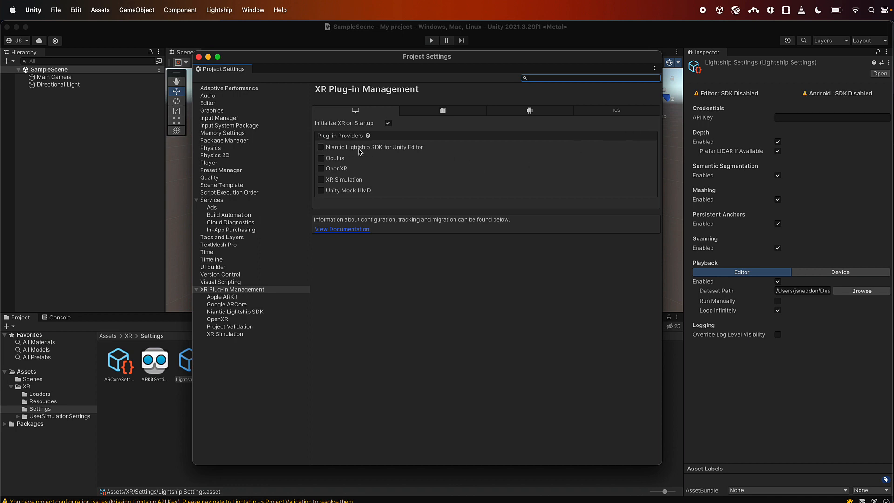
- Tick Niantic Lightship SDK for Standalone, Android with ARCore, and iOS with ARKit
click(320, 147)
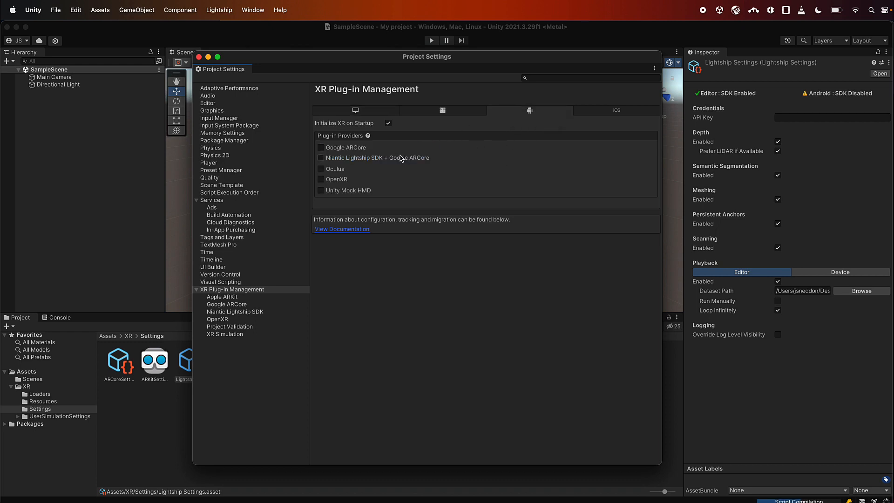
click(321, 157)
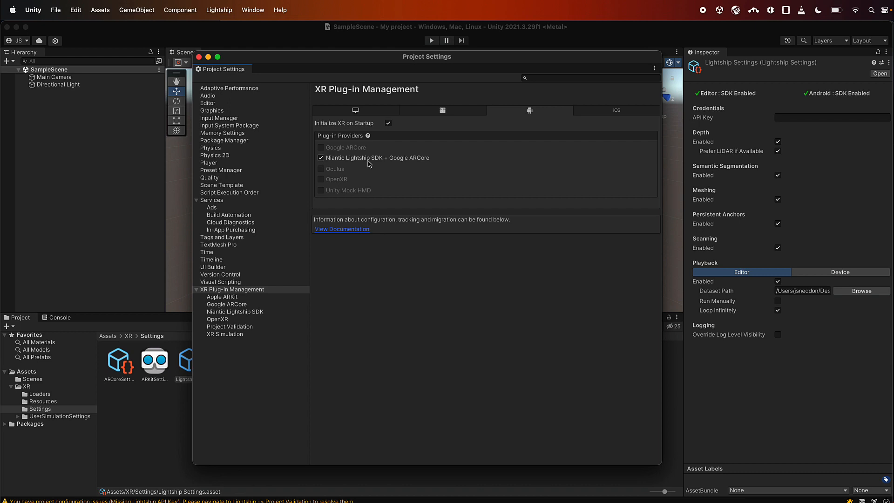
mouse_move(393, 165)
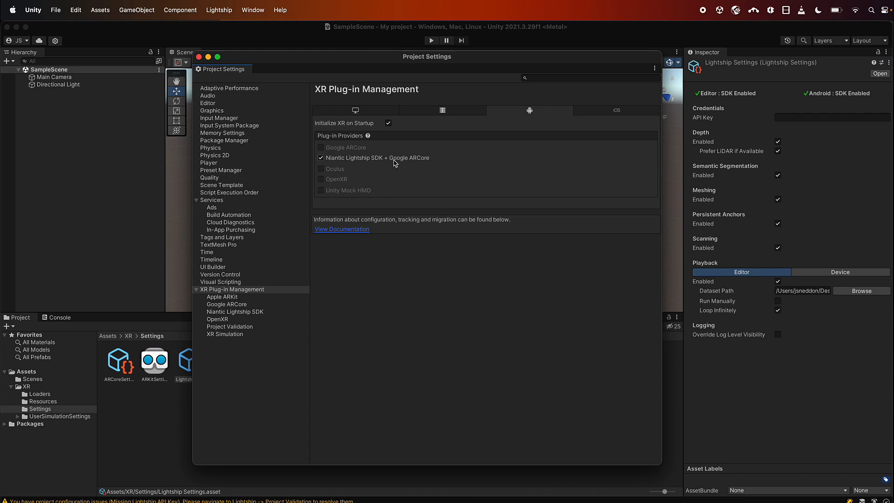
click(616, 110)
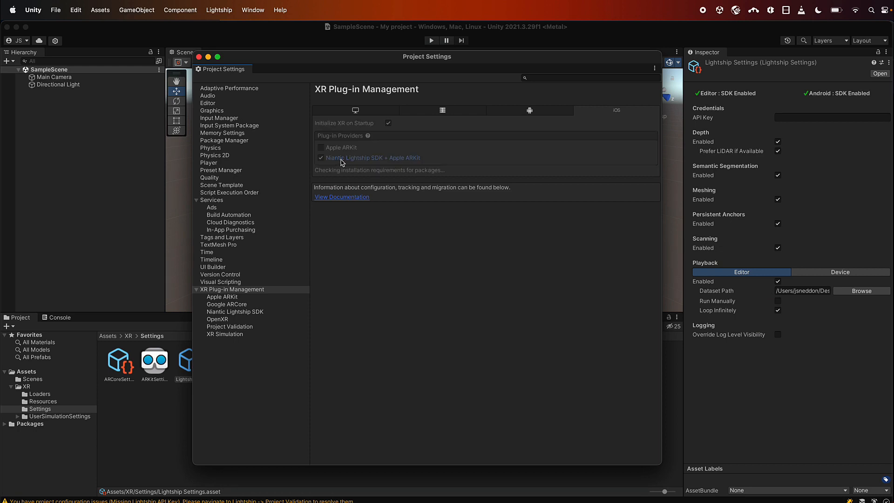
click(320, 157)
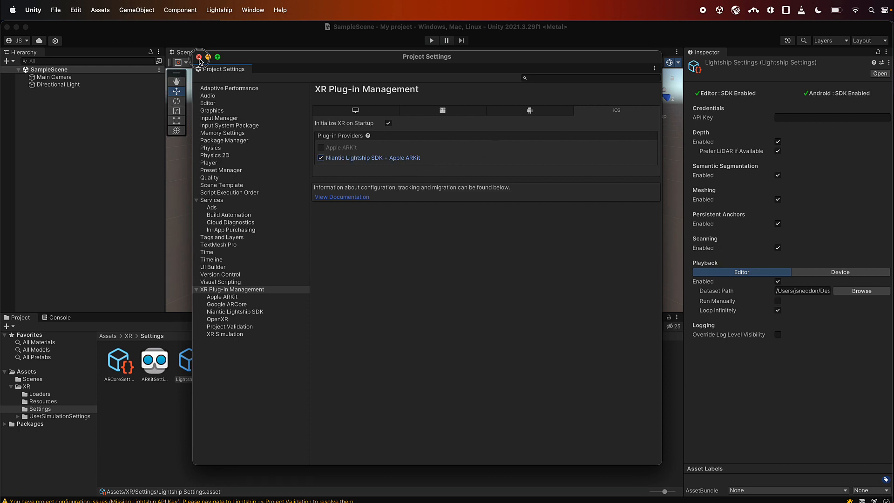
- Reopen Project Validation and Fix All iOS issues, leaving only the API key issue
click(219, 10)
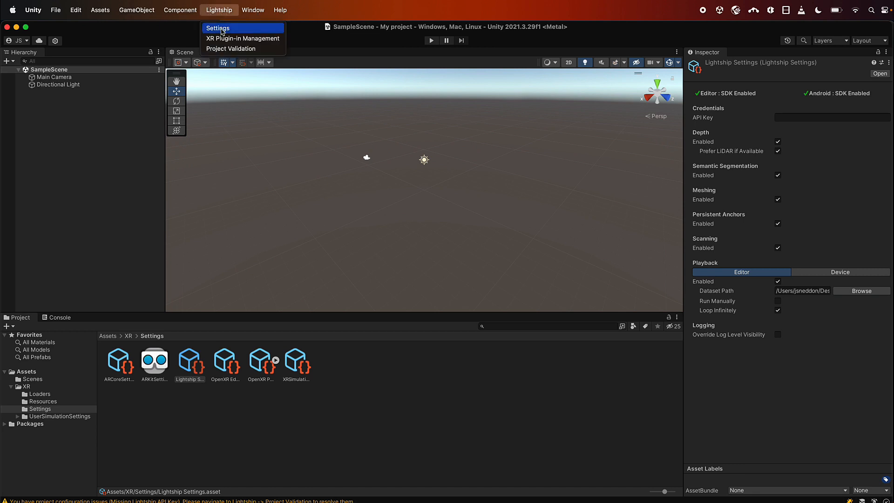
click(231, 49)
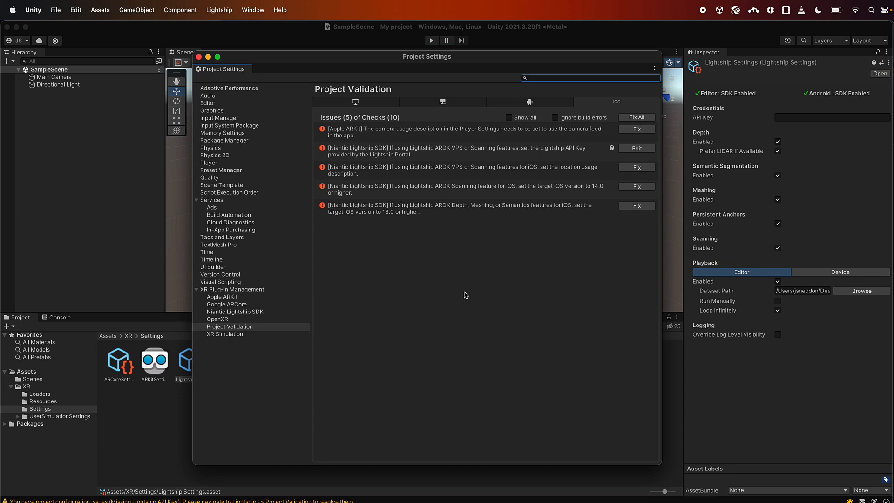
mouse_move(461, 157)
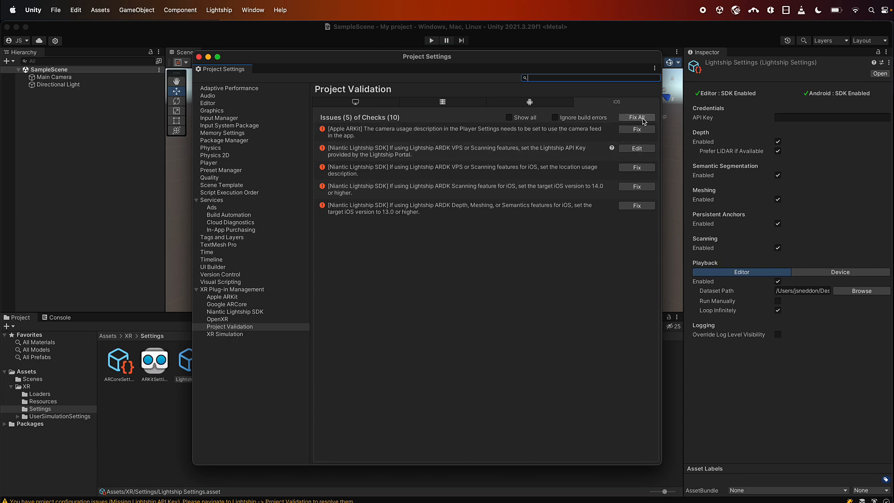
click(635, 117)
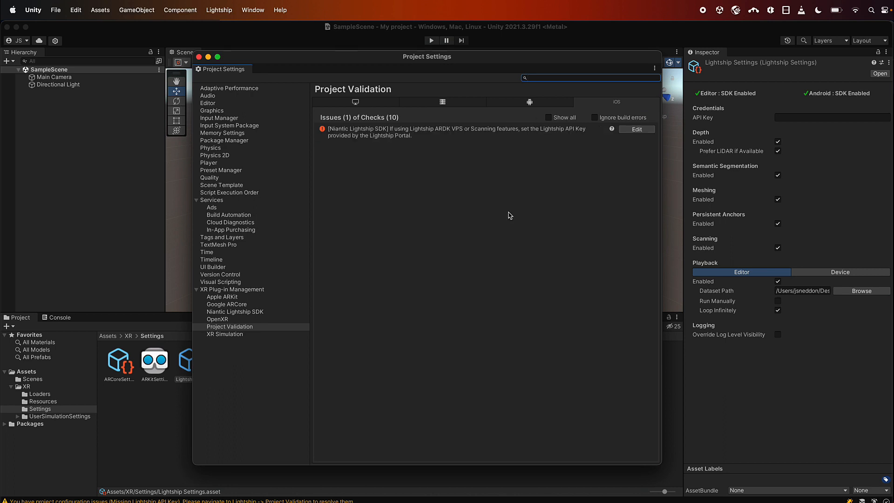
mouse_move(511, 140)
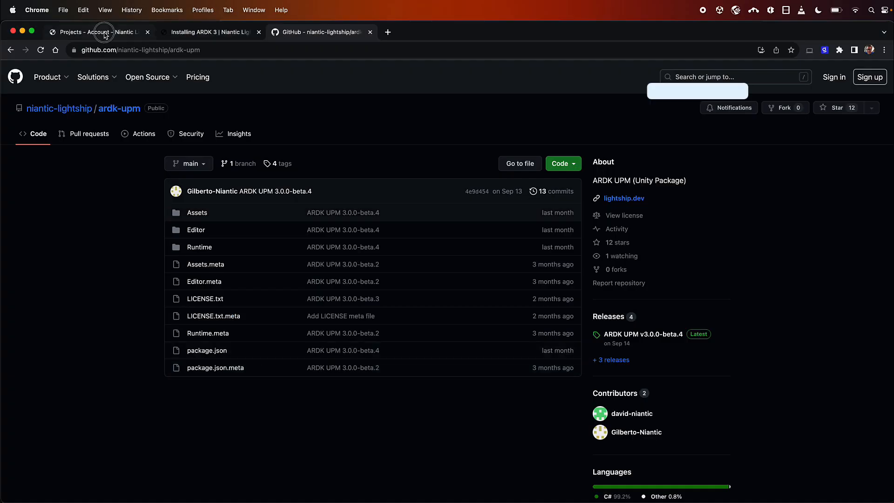
- Switch Chrome to the Projects - Account - Niantic Lightship tab
click(97, 32)
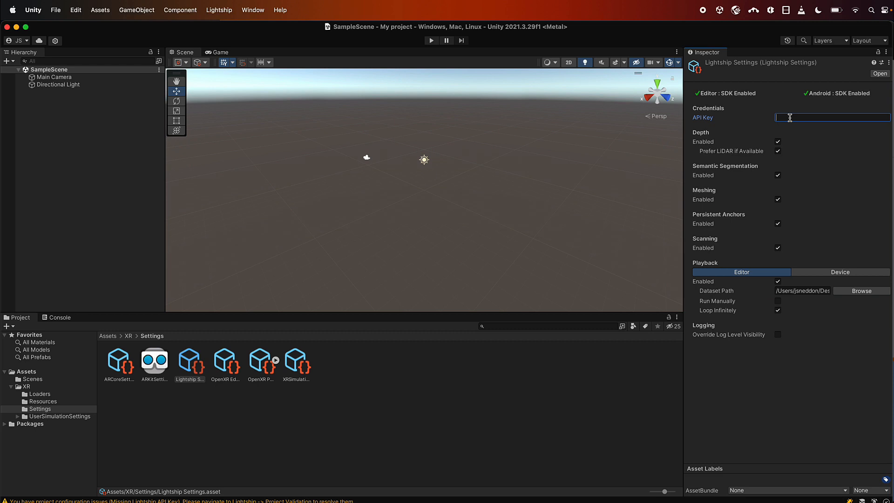
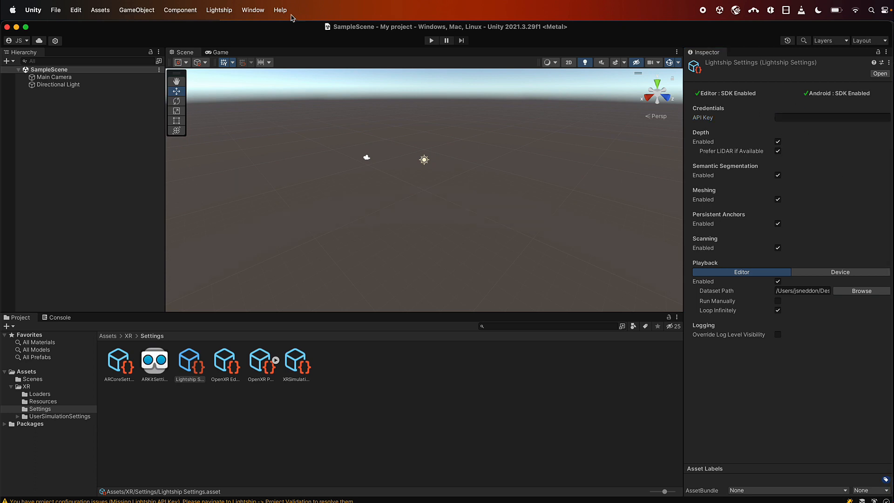
- Check iOS validation, Fix All Android validation issues, and close Project Settings
click(219, 10)
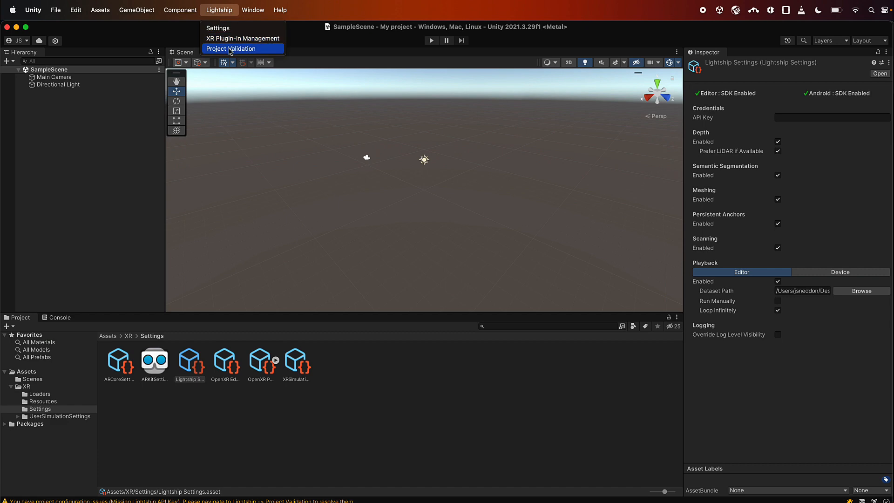
click(230, 48)
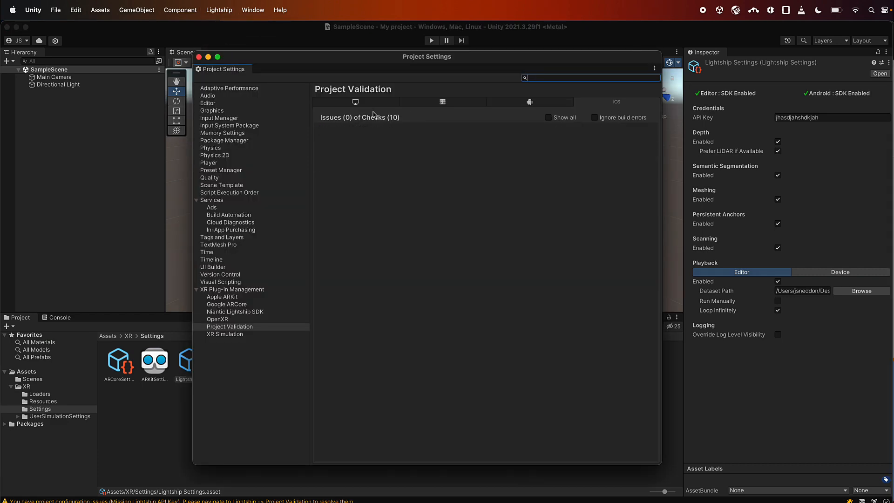
click(530, 102)
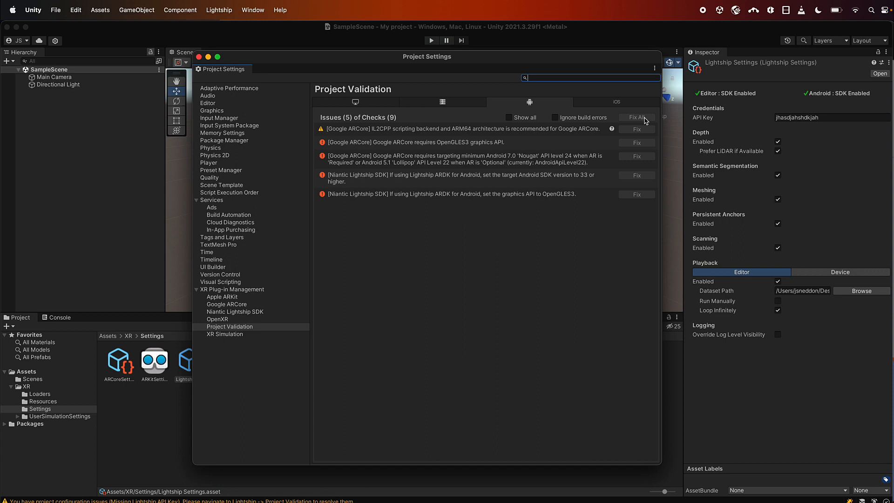
click(635, 117)
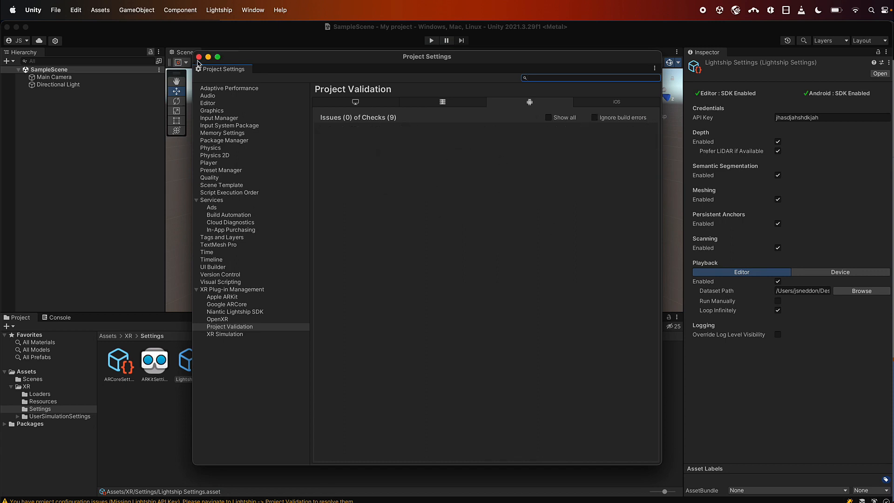
click(198, 57)
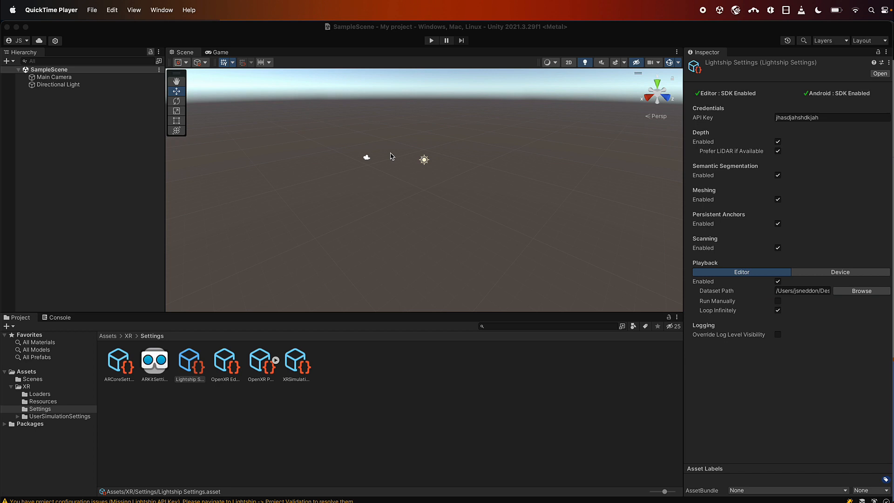
mouse_move(223, 57)
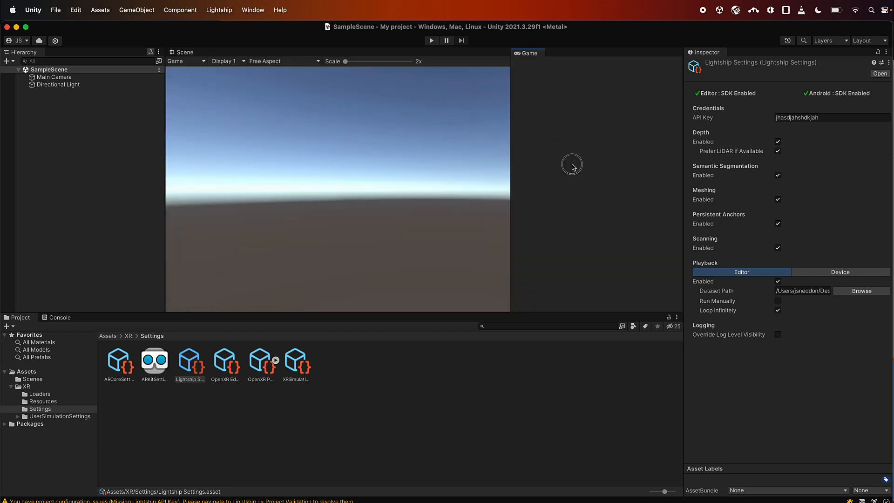
- Dock the Game view to the right of the Scene view
click(183, 51)
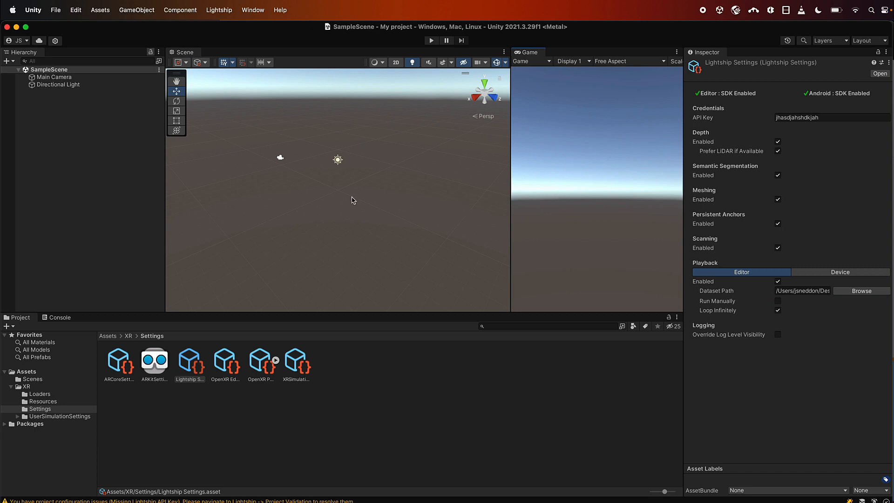
mouse_move(545, 185)
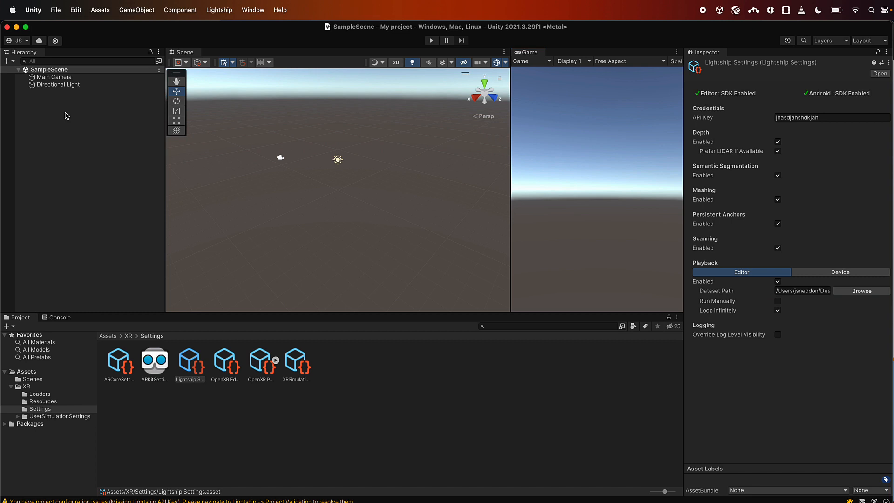
- Delete the default Main Camera from the Hierarchy
click(55, 77)
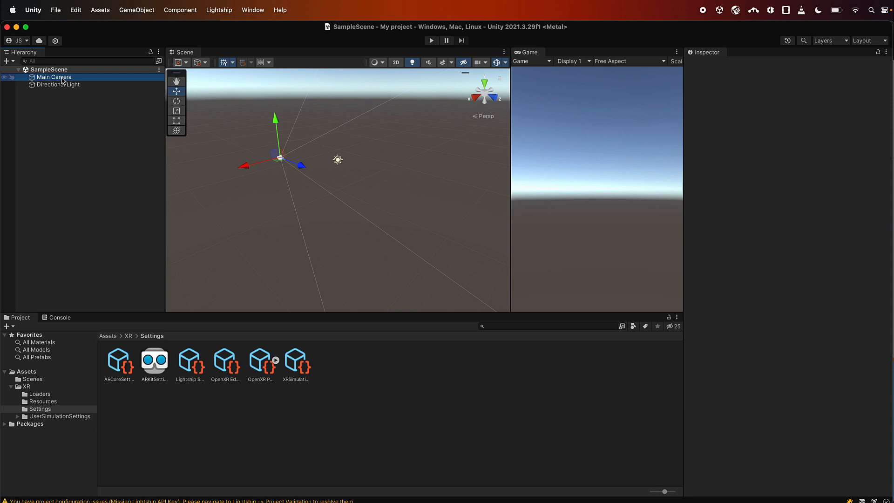
right_click(54, 77)
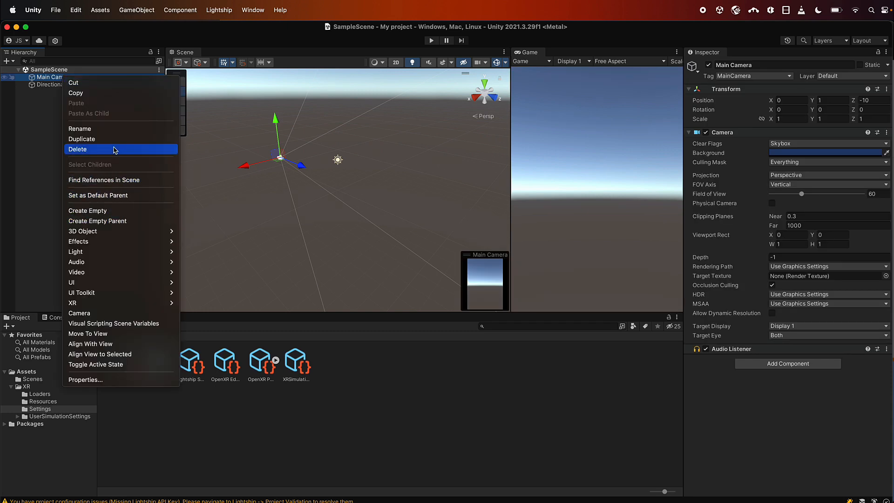
click(77, 149)
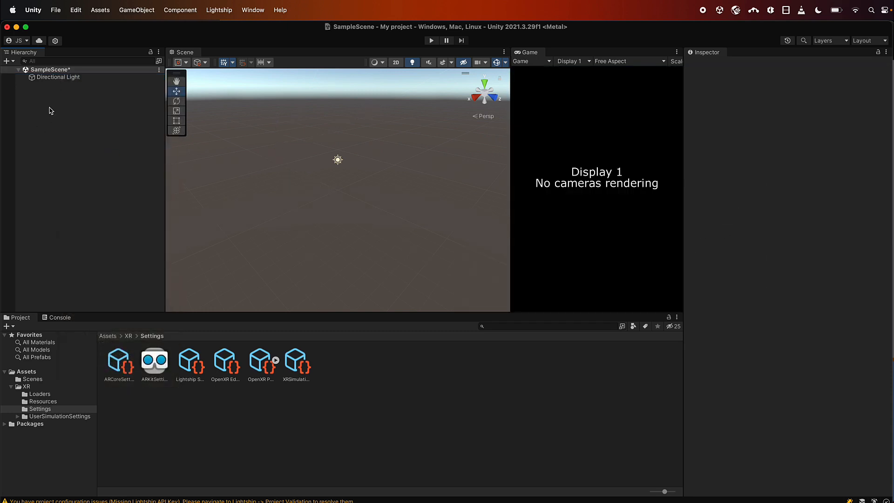
- Add an AR Session and an XR Origin (Mobile AR) to the scene
right_click(50, 110)
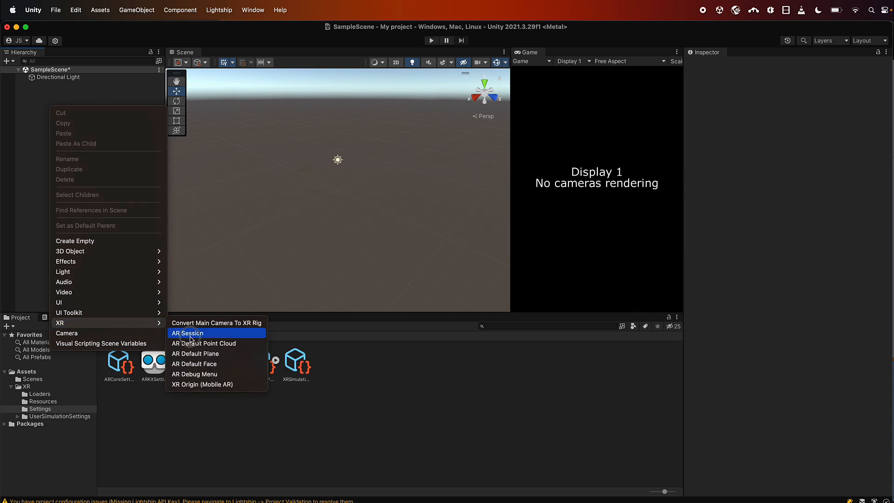
click(188, 333)
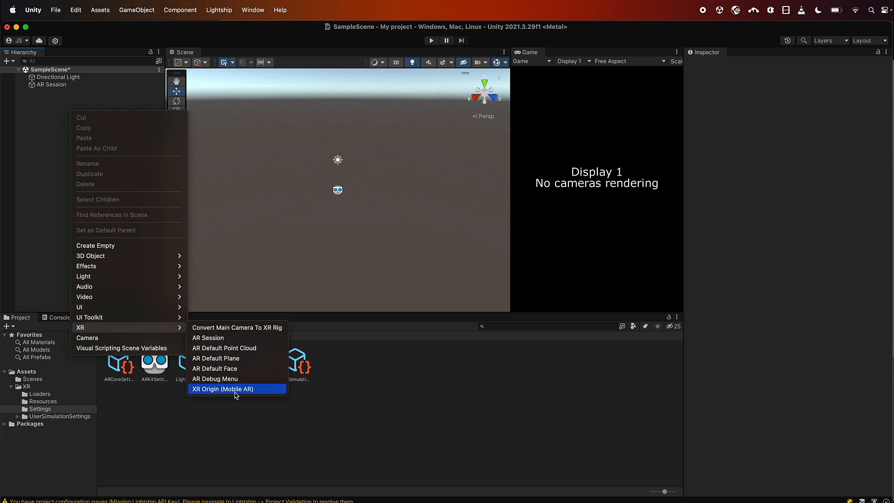
click(223, 389)
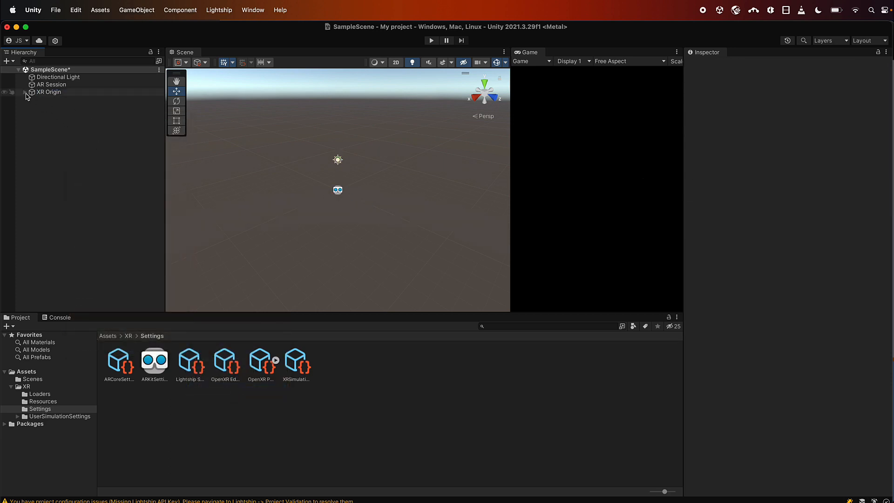
- Expand XR Origin and review the nested Main Camera's AR components in the Inspector
click(25, 92)
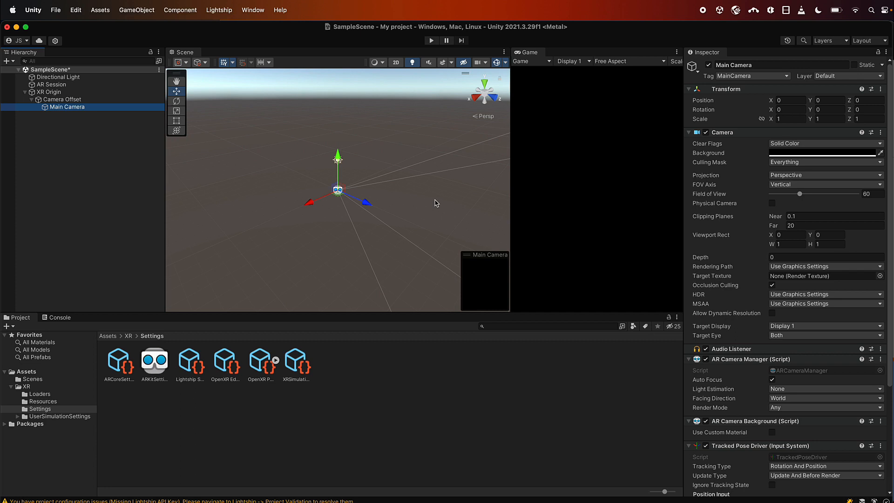
scroll(down, 3)
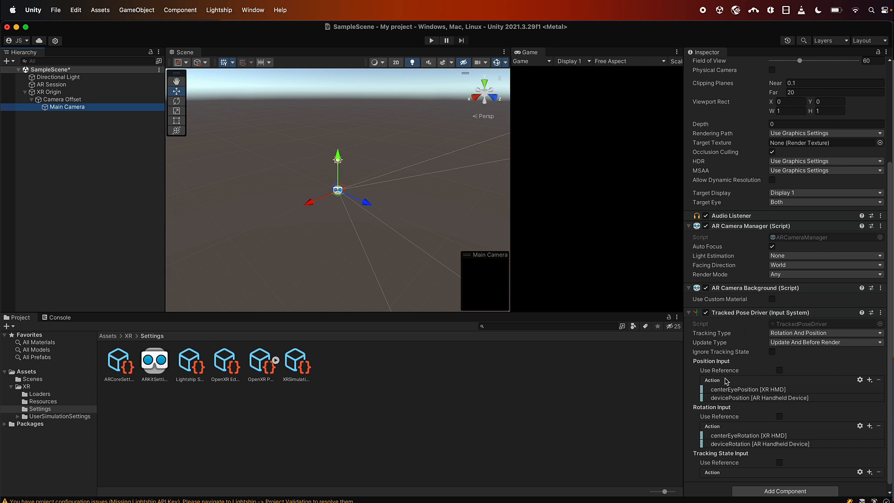
scroll(up, 3)
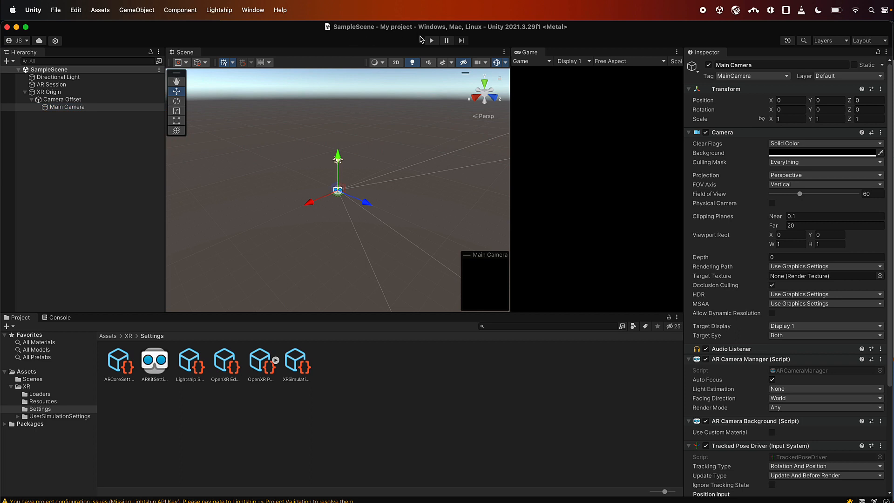
- Run and stop Play mode, then bring up Lightship Settings
click(430, 40)
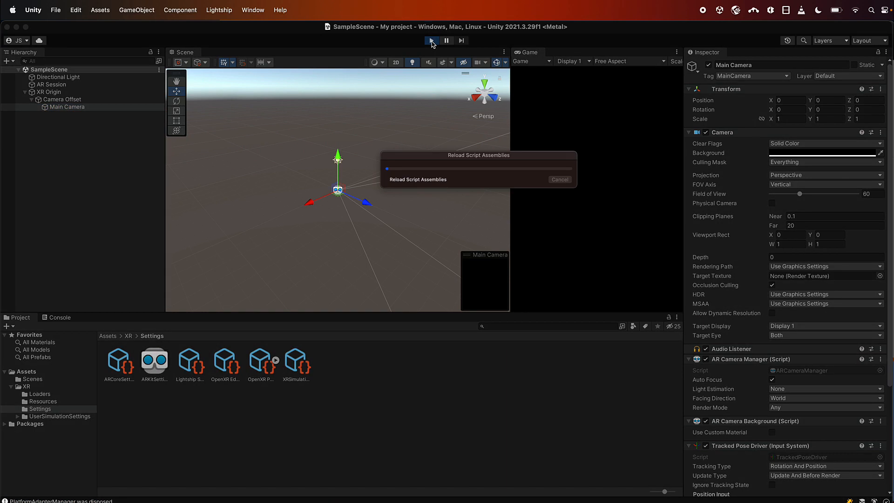
click(432, 40)
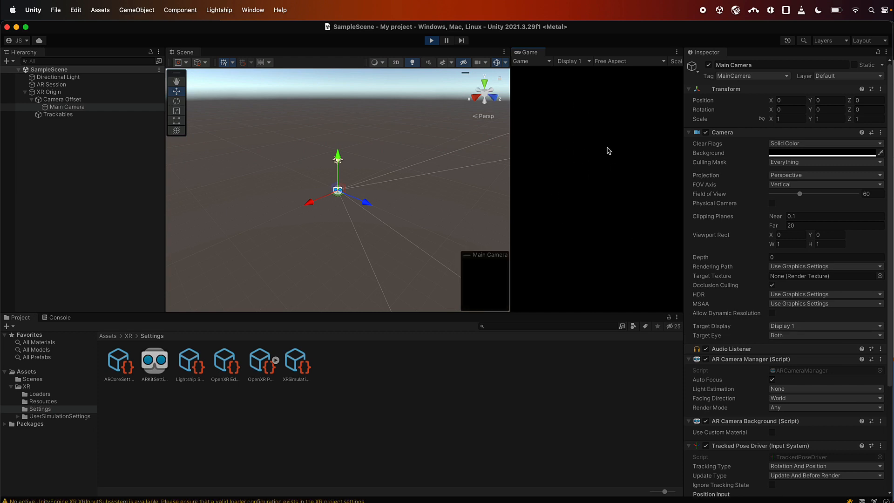
mouse_move(636, 192)
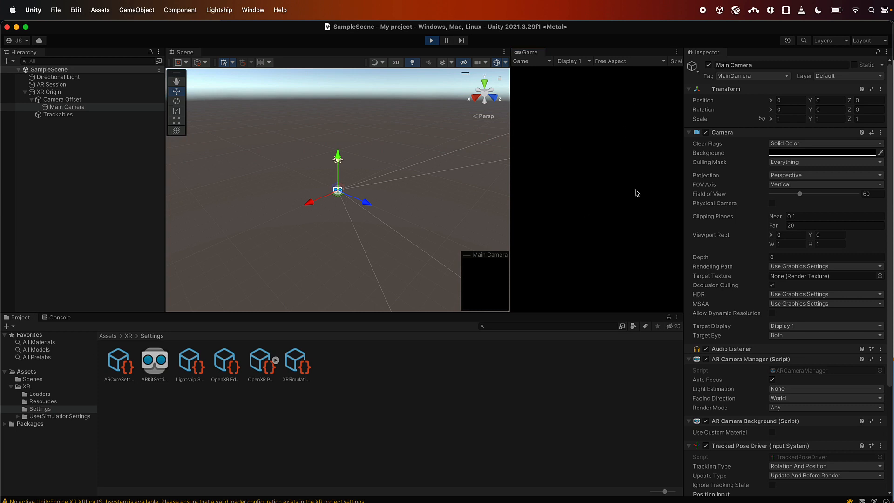
mouse_move(612, 174)
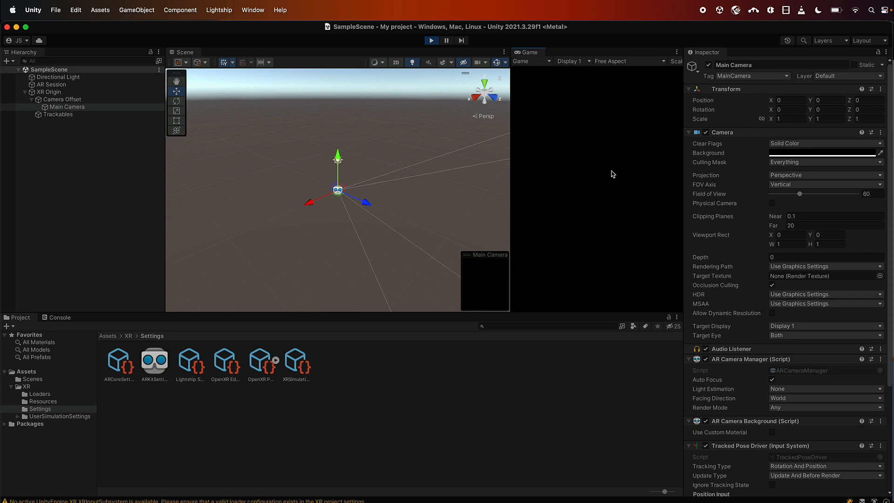
click(430, 40)
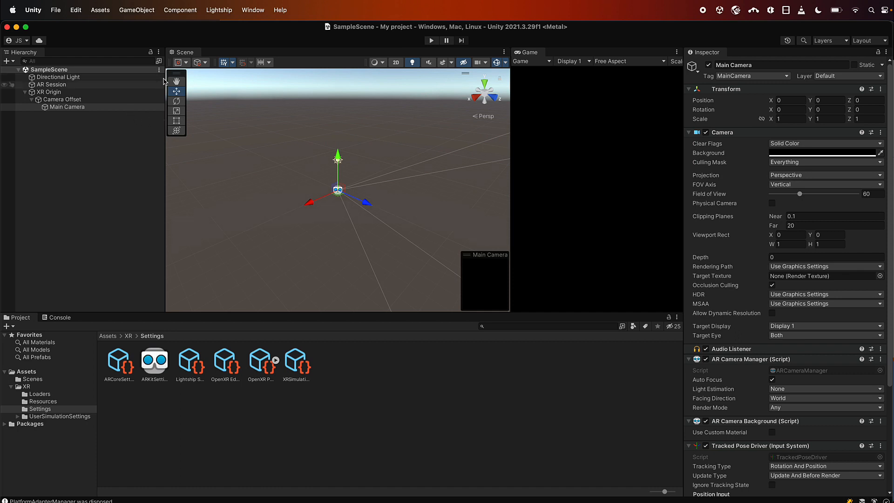
click(218, 10)
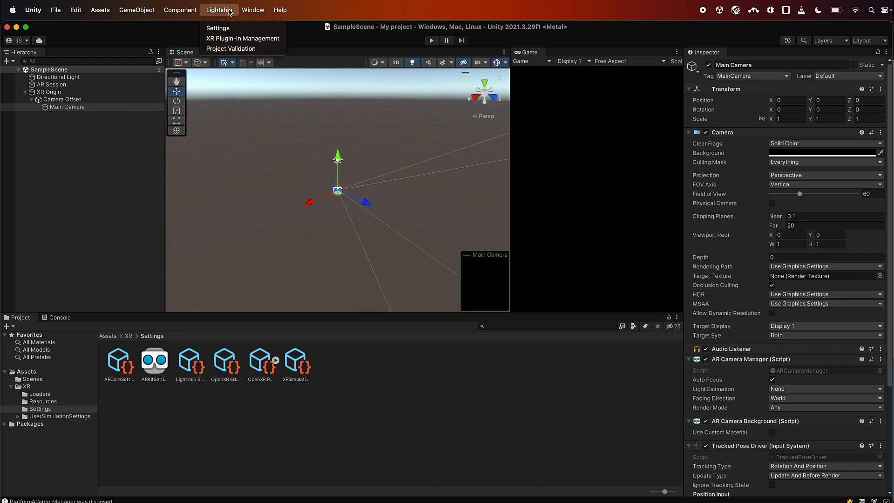
click(218, 28)
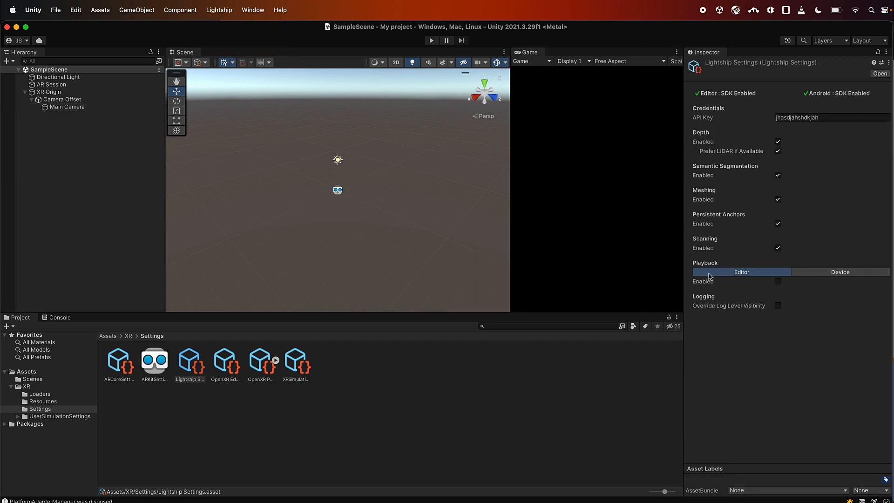
click(777, 282)
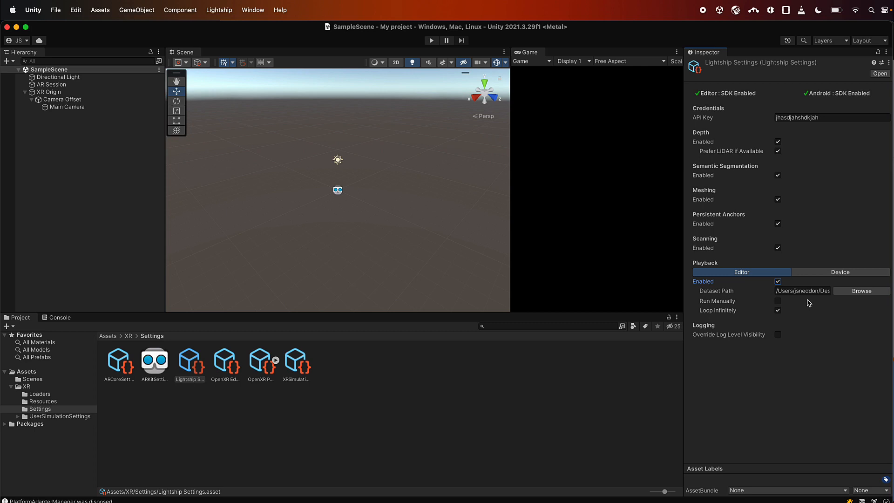
mouse_move(820, 299)
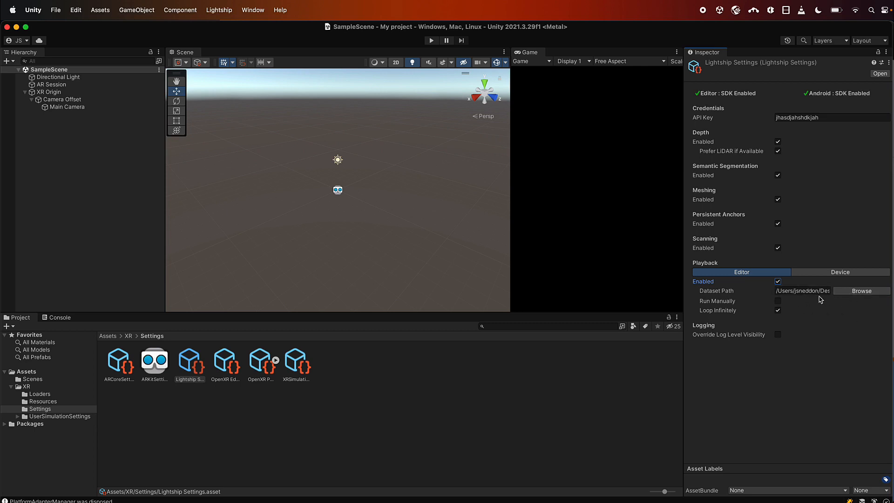
click(861, 290)
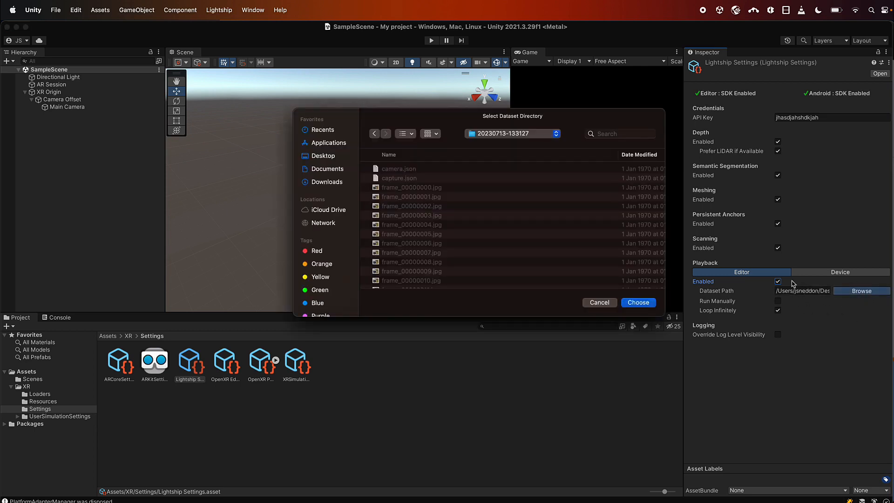
mouse_move(422, 178)
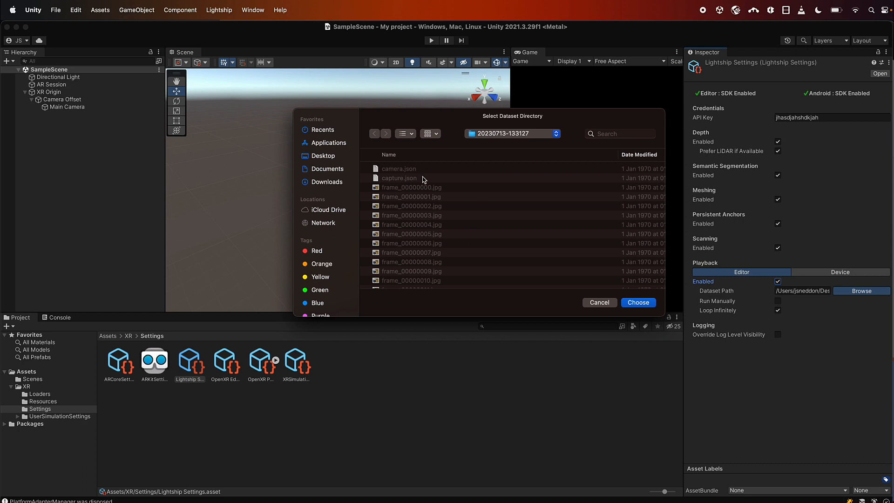
mouse_move(640, 307)
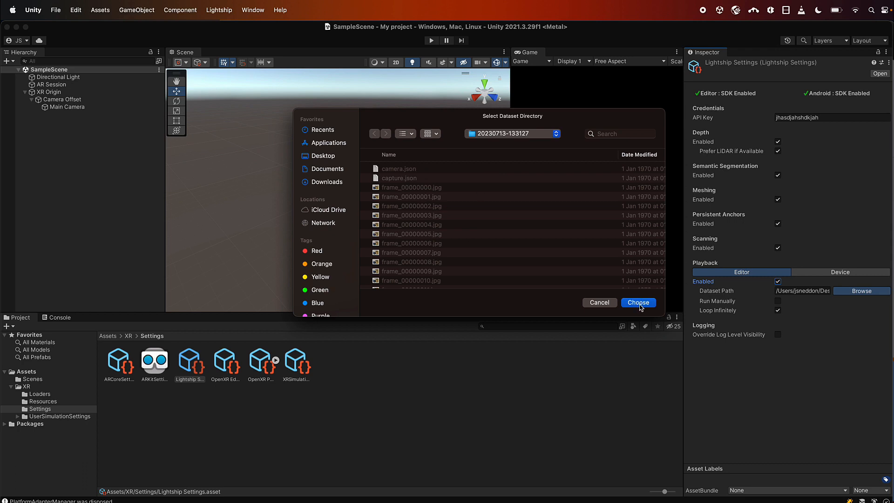
click(637, 302)
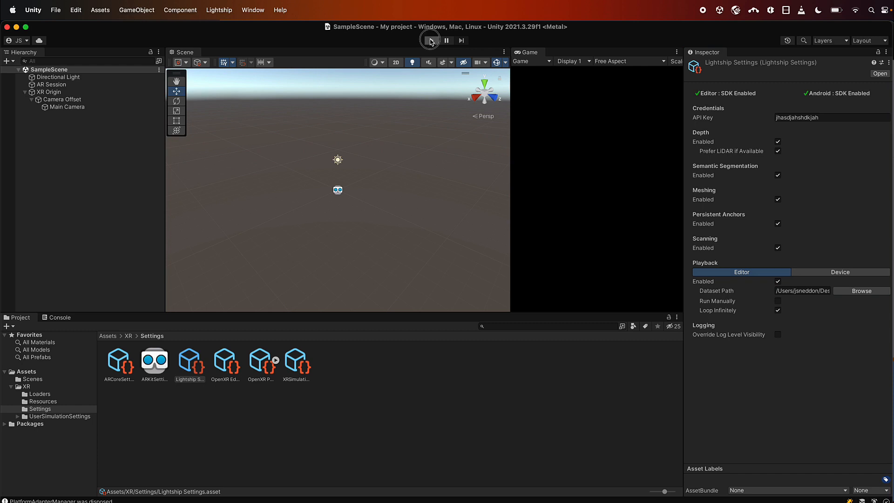
- Enter Play mode to run the scene on the recorded dataset
click(431, 40)
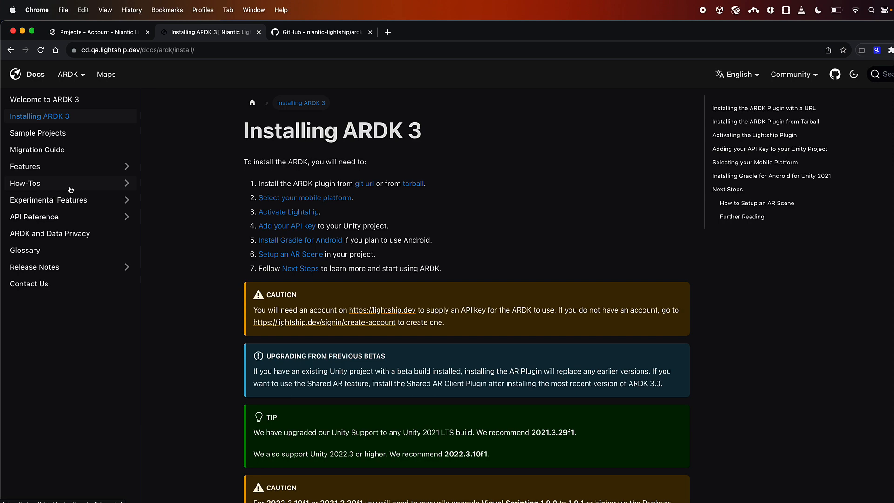
- Navigate How-Tos > AR to the 'How to Setup Real-World Occlusion' guide
click(25, 183)
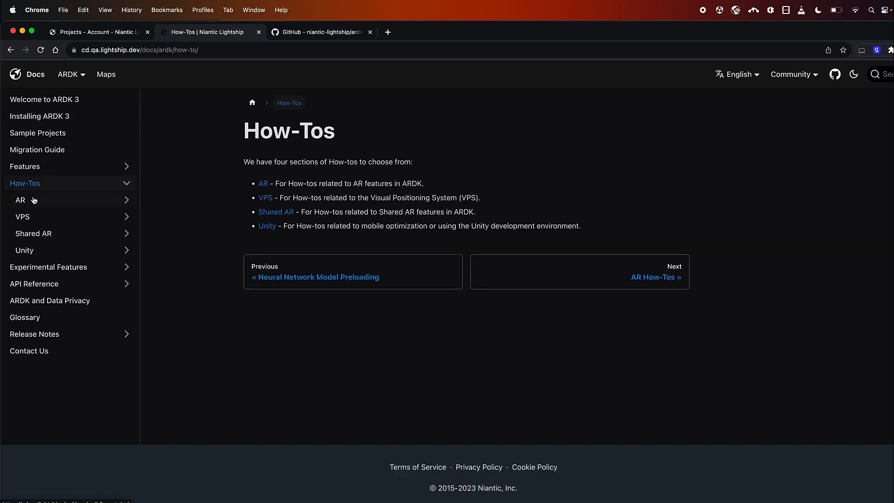
click(20, 200)
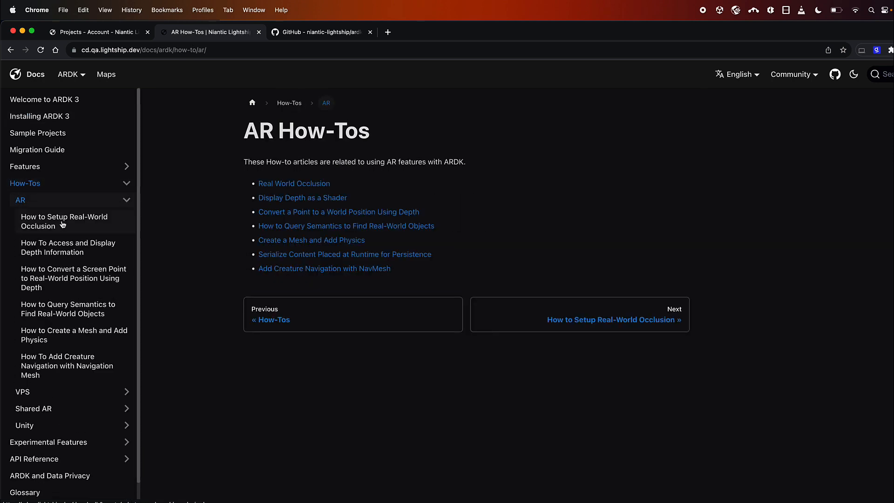
click(63, 221)
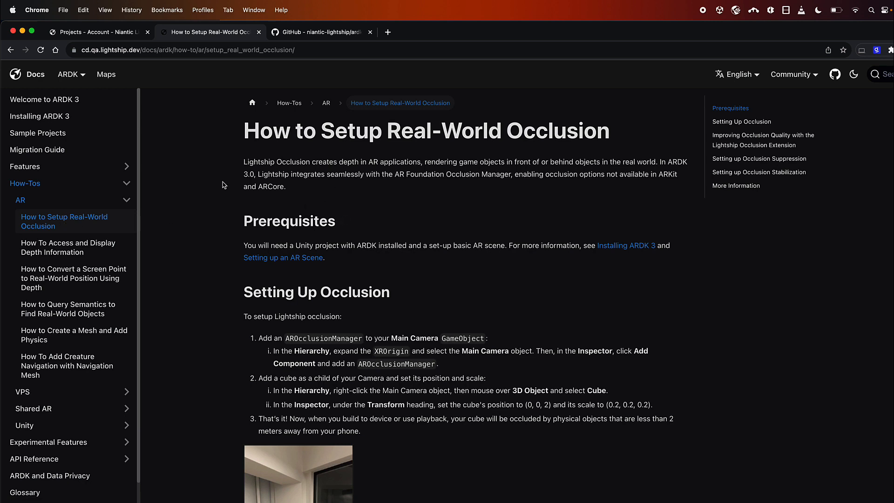
mouse_move(262, 287)
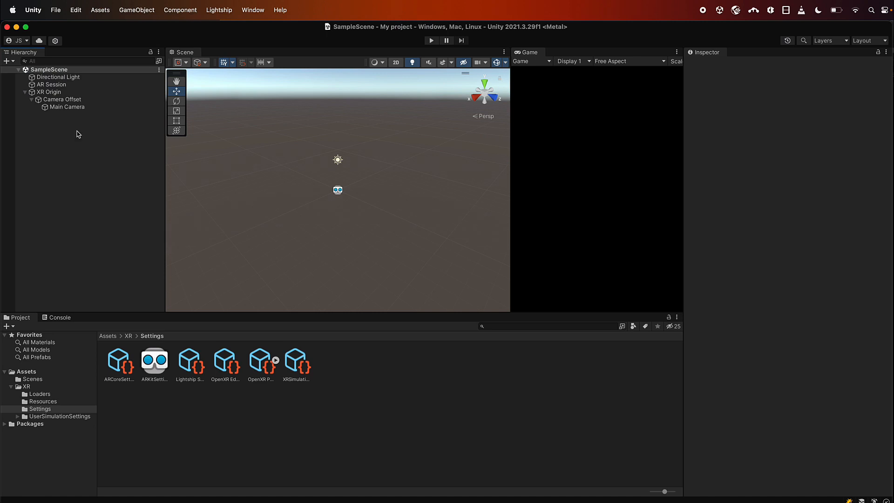
mouse_move(82, 111)
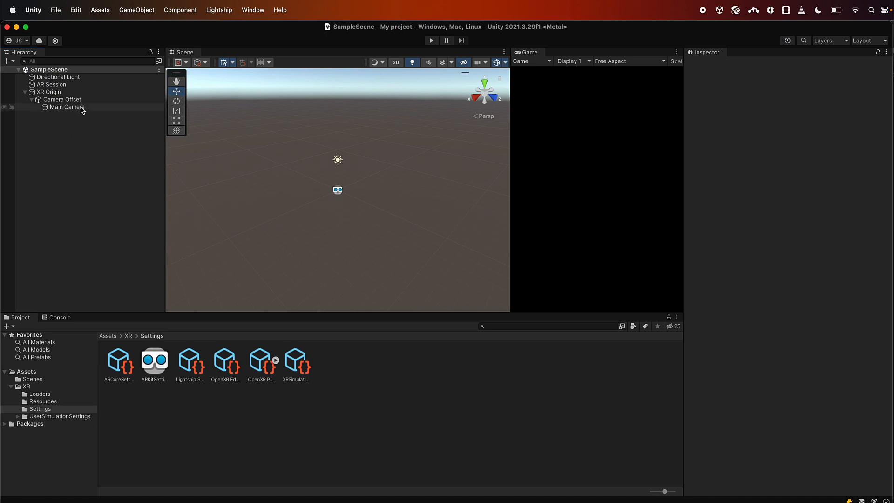
- Create a Cube under Main Camera and set its Position Z to 5
right_click(67, 106)
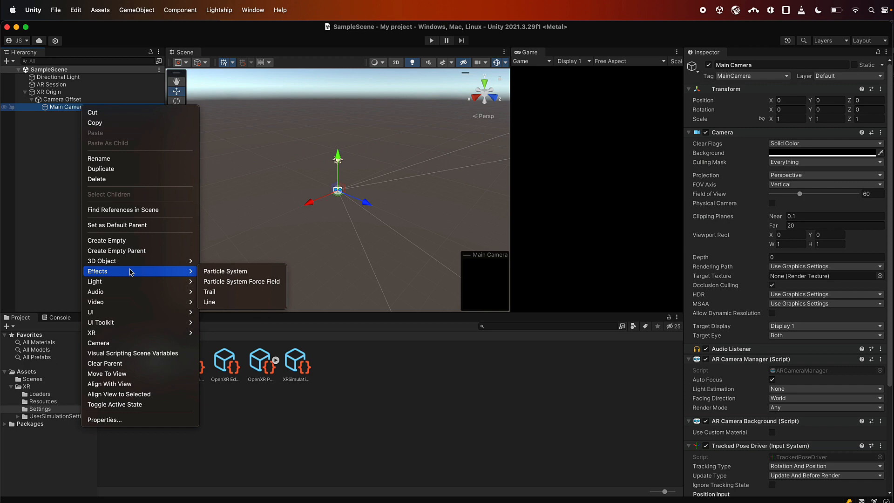
click(228, 267)
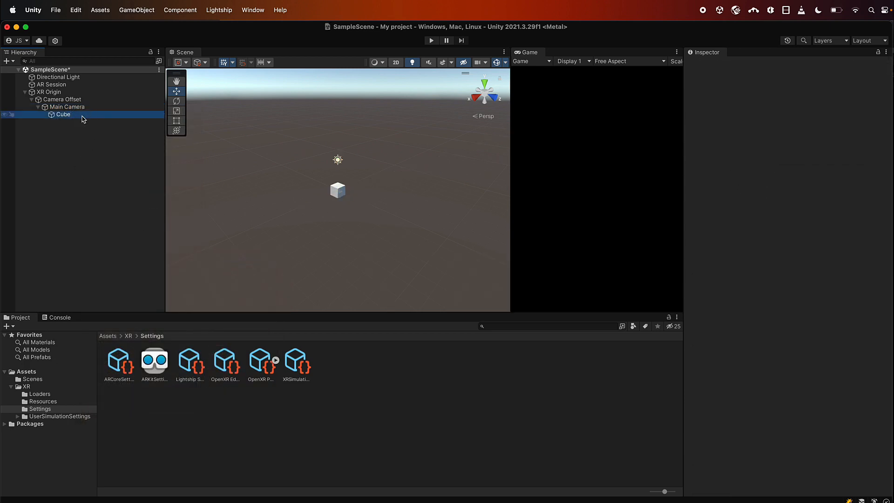
click(63, 114)
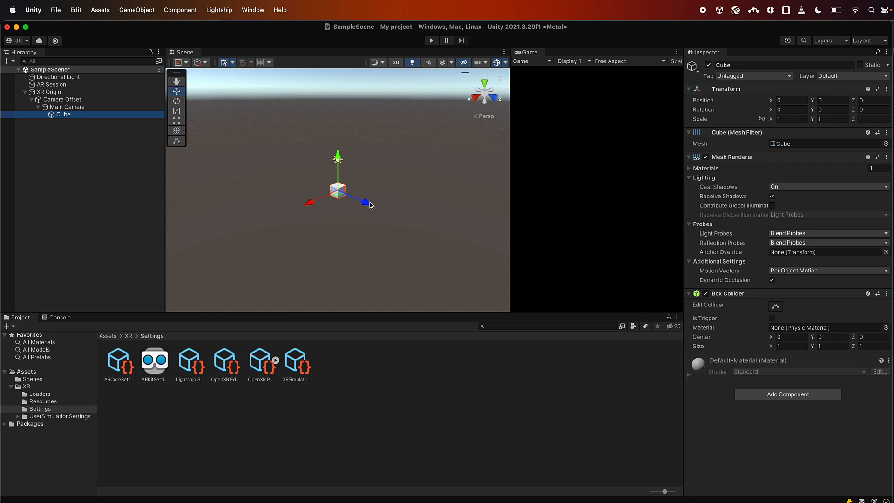
drag(337, 190, 383, 210)
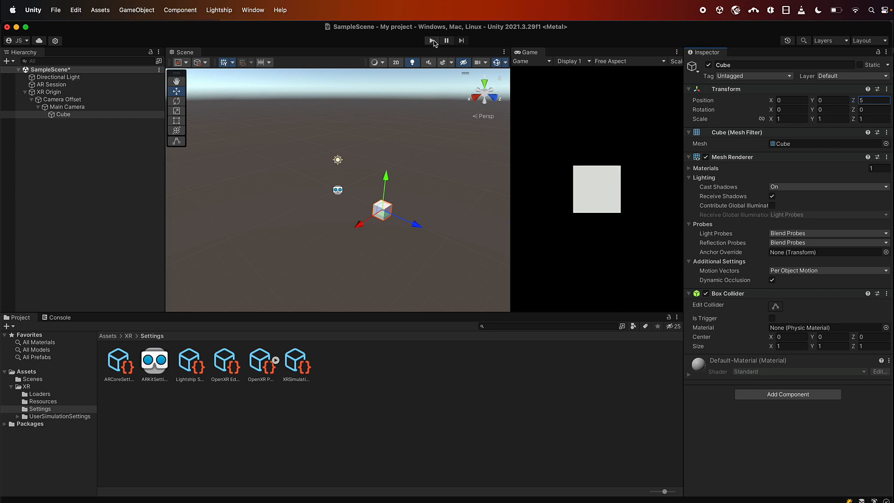
click(430, 40)
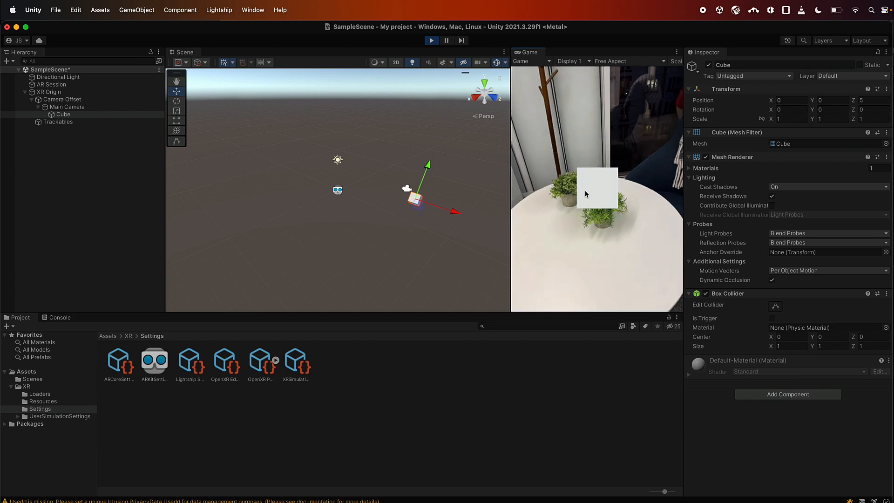
click(431, 40)
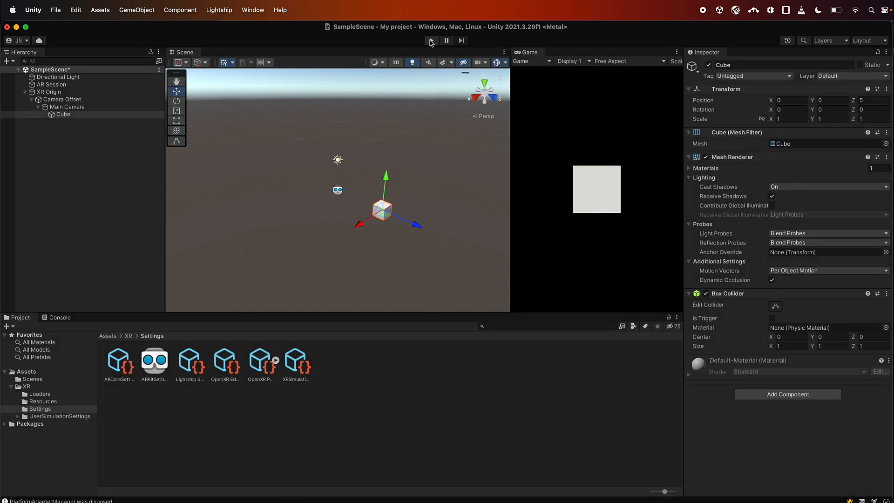
click(66, 107)
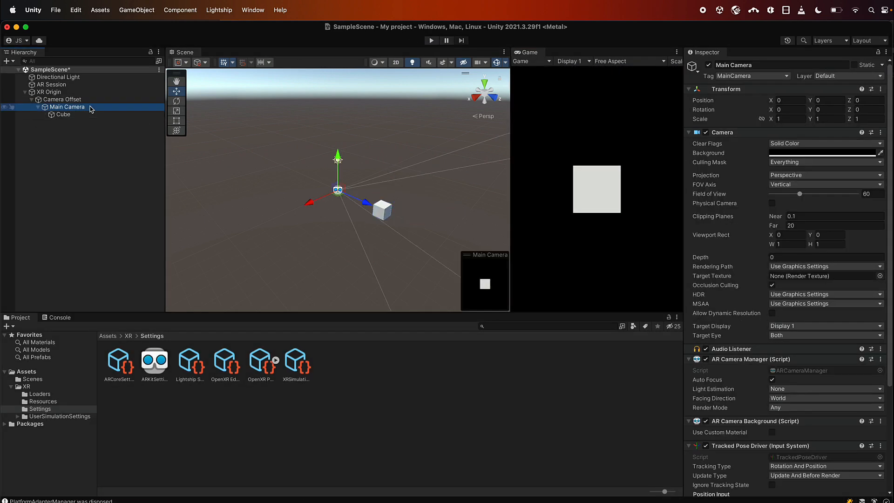
- Add an AR Occlusion Manager component to Main Camera
scroll(down, 3)
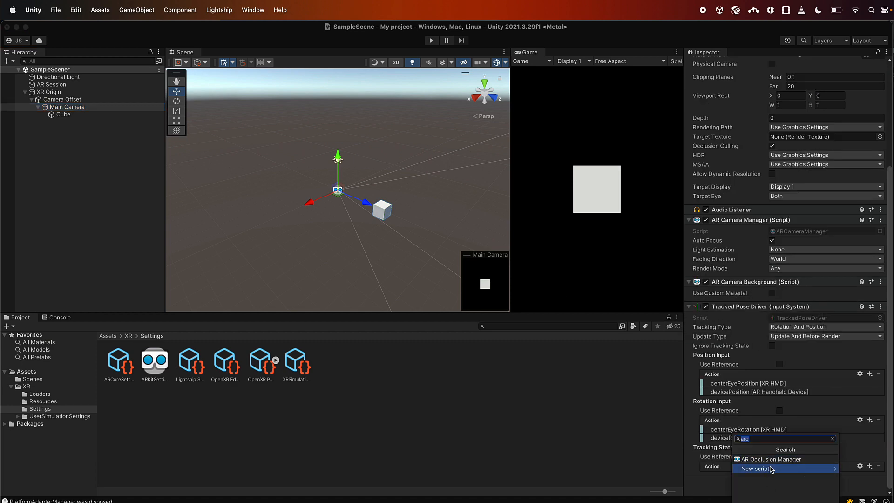
click(771, 459)
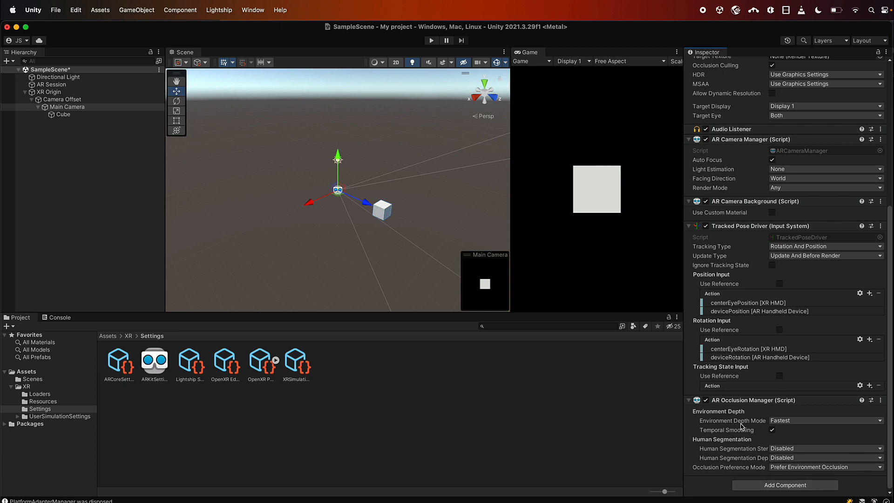
mouse_move(736, 460)
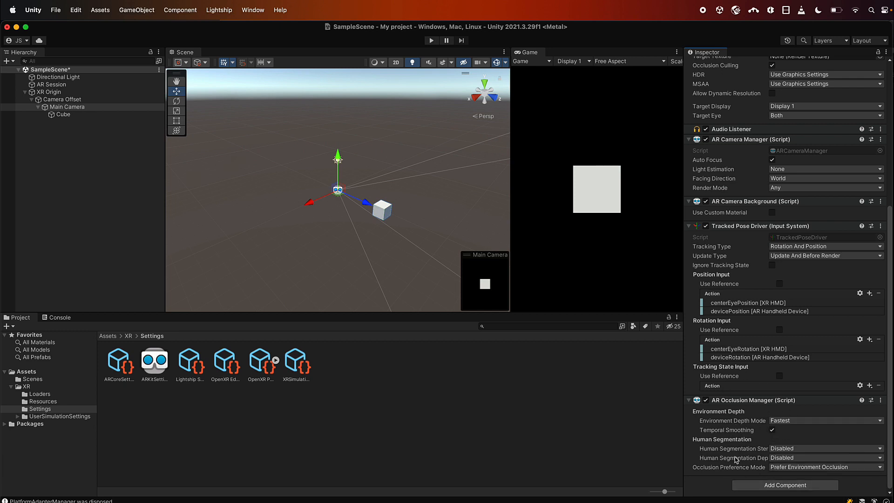
mouse_move(393, 44)
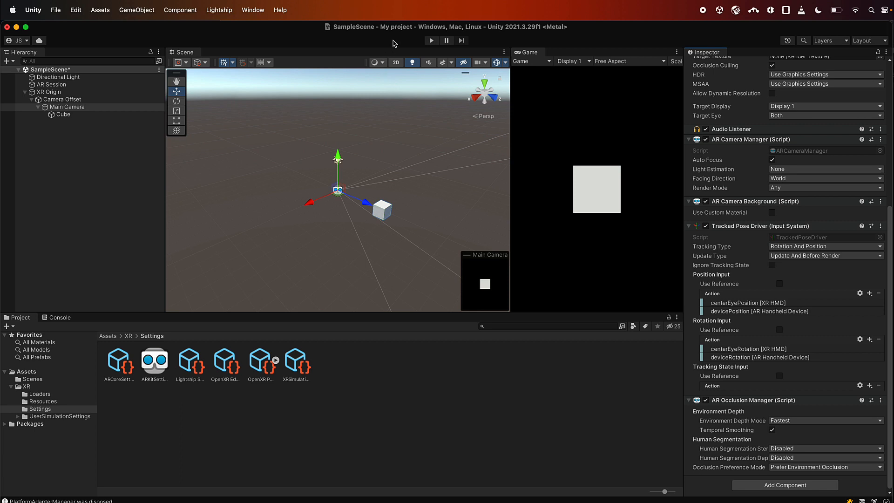
click(627, 61)
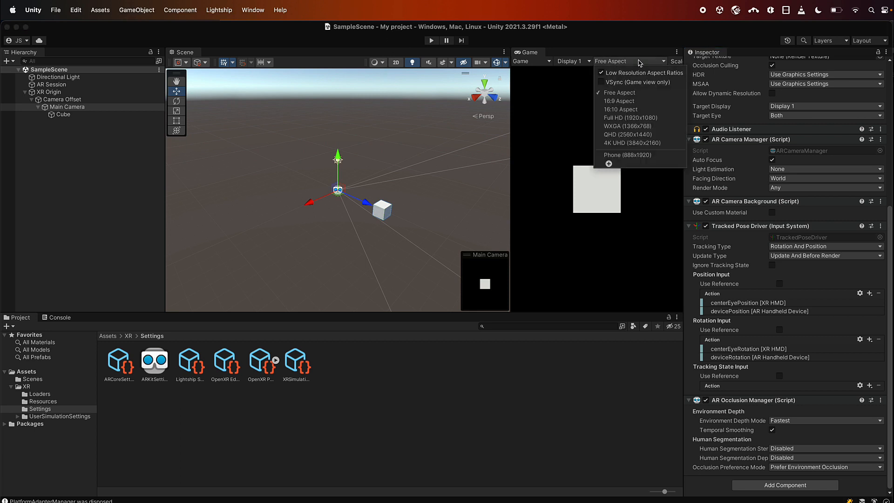
- Set the Game view to the Phone 888x1920 portrait resolution
click(627, 155)
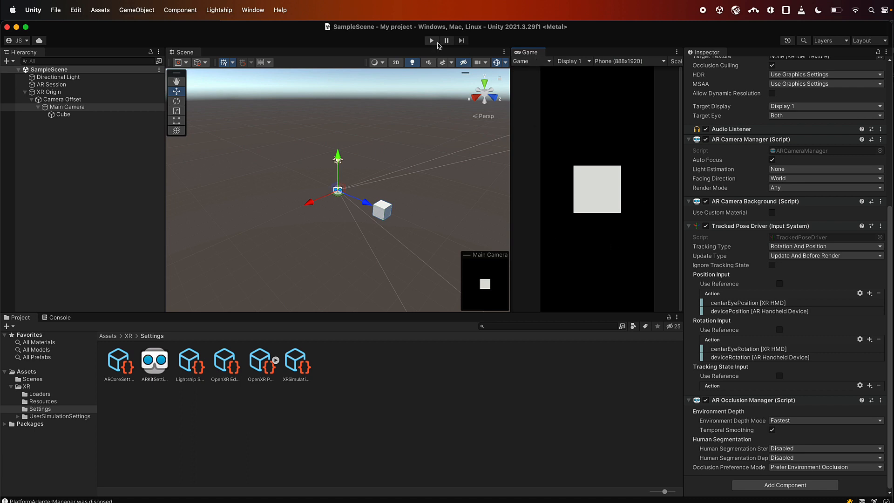
mouse_move(538, 69)
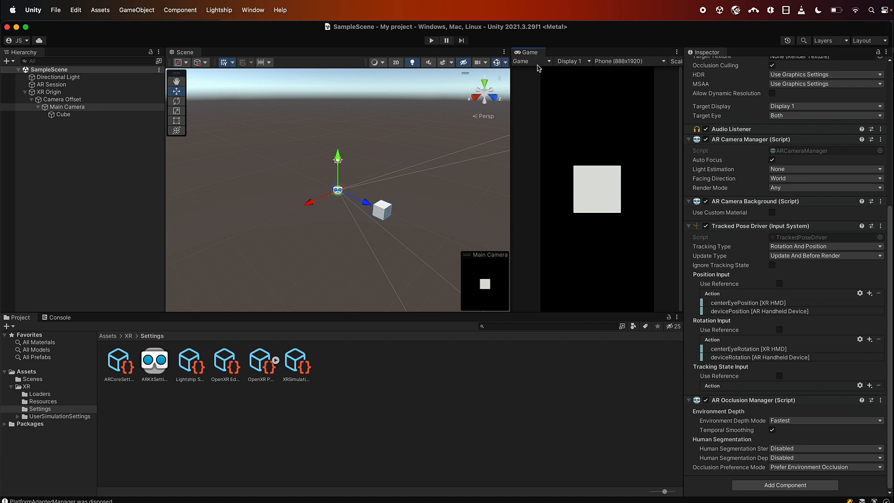
click(56, 10)
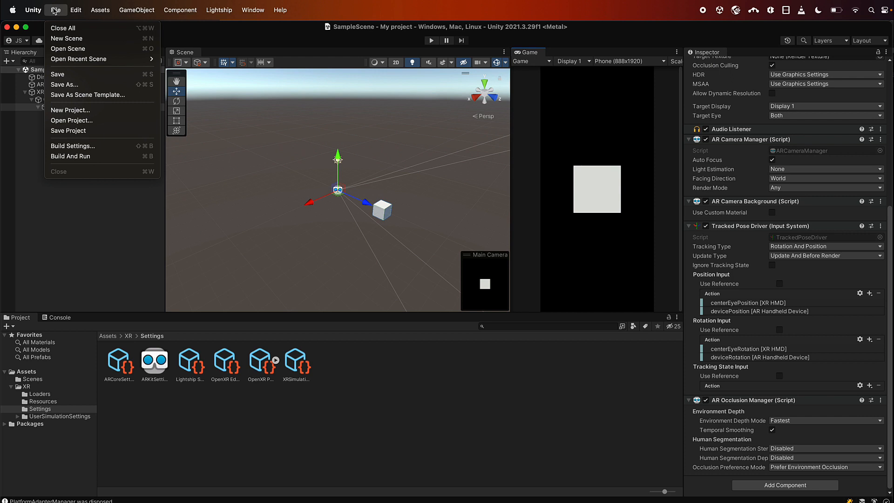
- Switch the build target platform to iOS in Build Settings
click(72, 145)
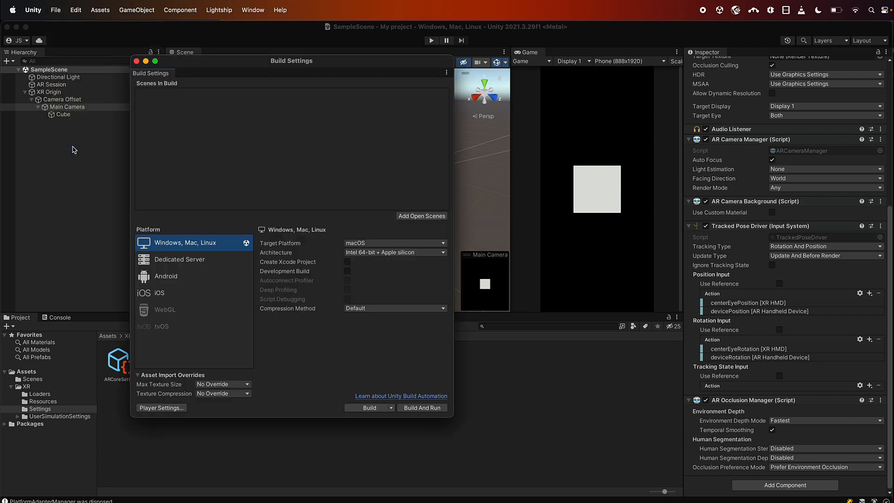
click(165, 292)
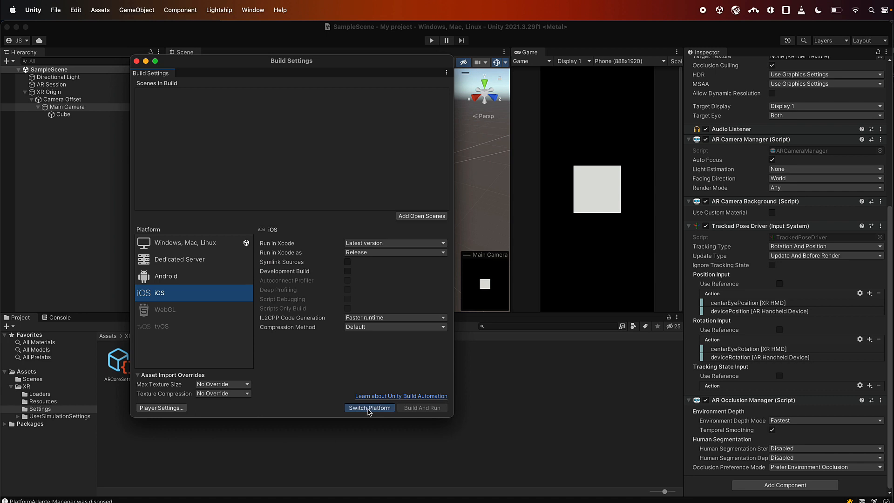
click(369, 408)
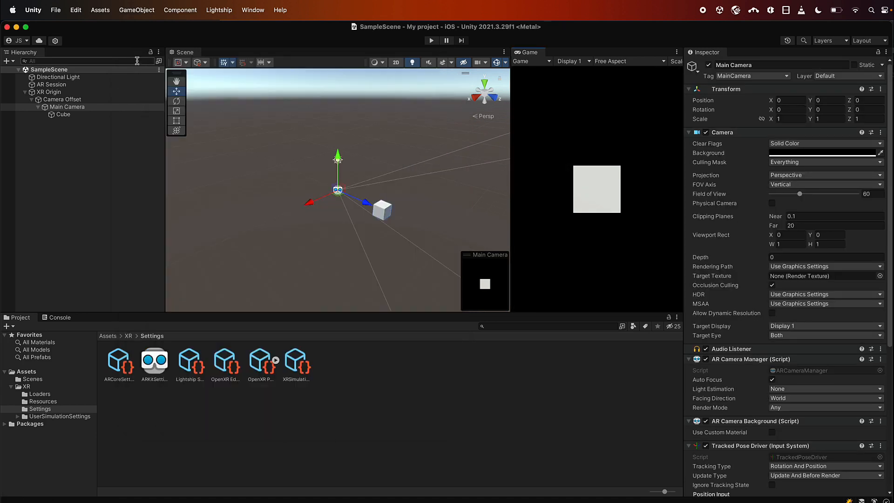
- Set the Game view to iPhone 12 Pro 2532x1170 Portrait and enter Play mode with the playback dataset
click(627, 61)
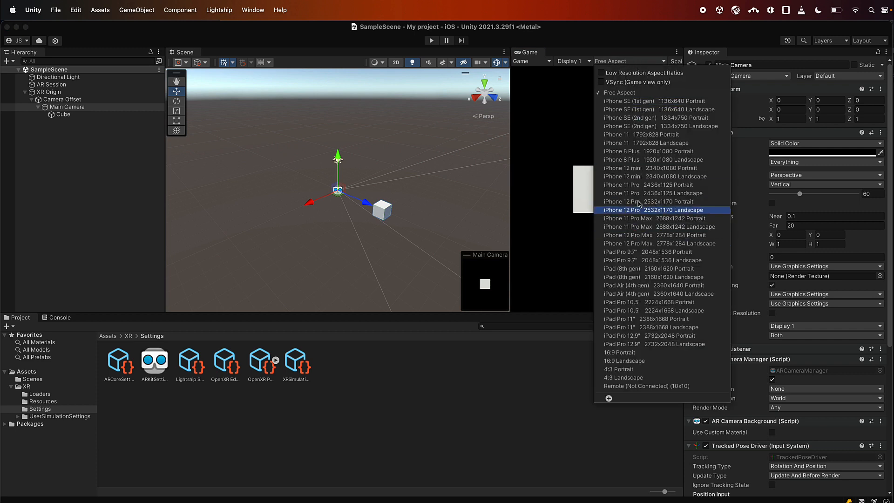
mouse_move(670, 218)
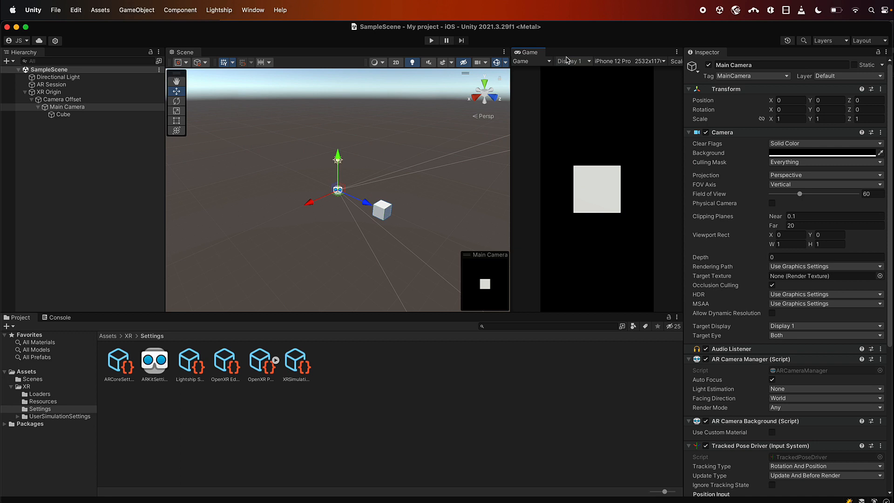
click(431, 40)
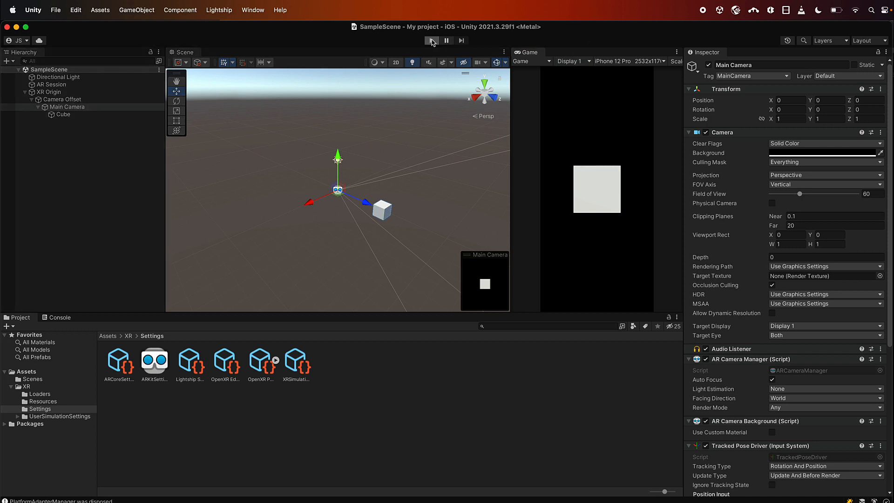
click(431, 41)
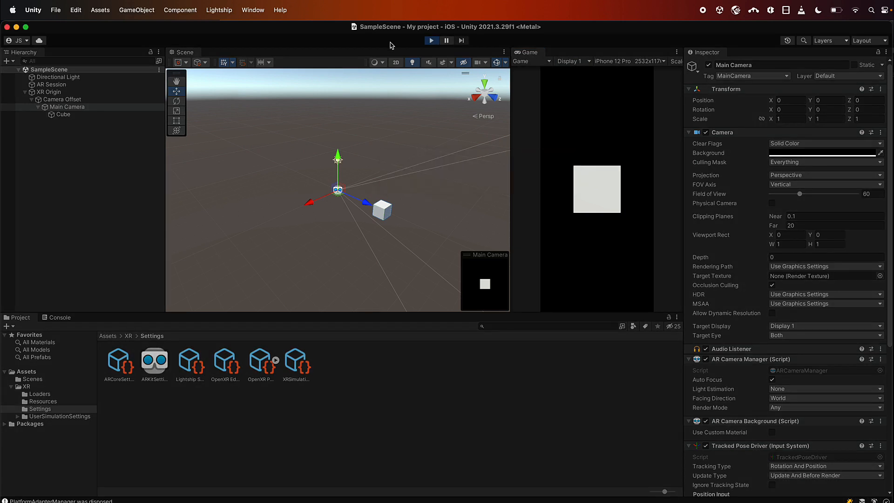
click(431, 40)
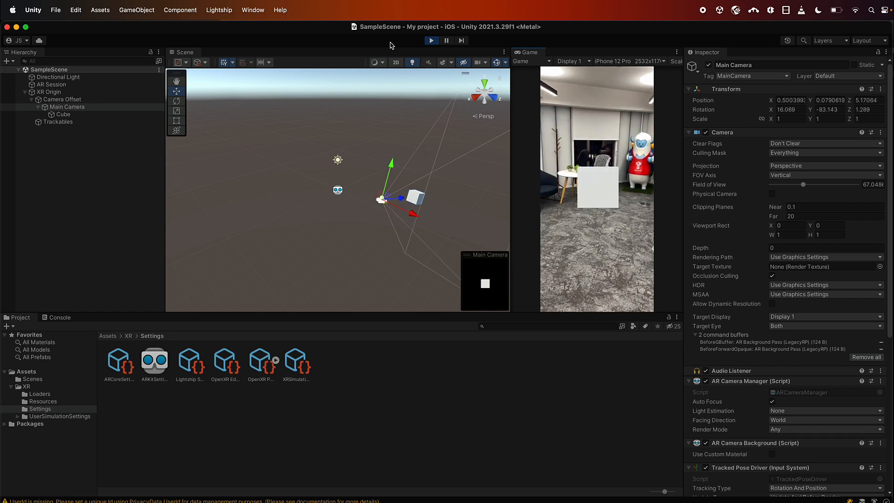